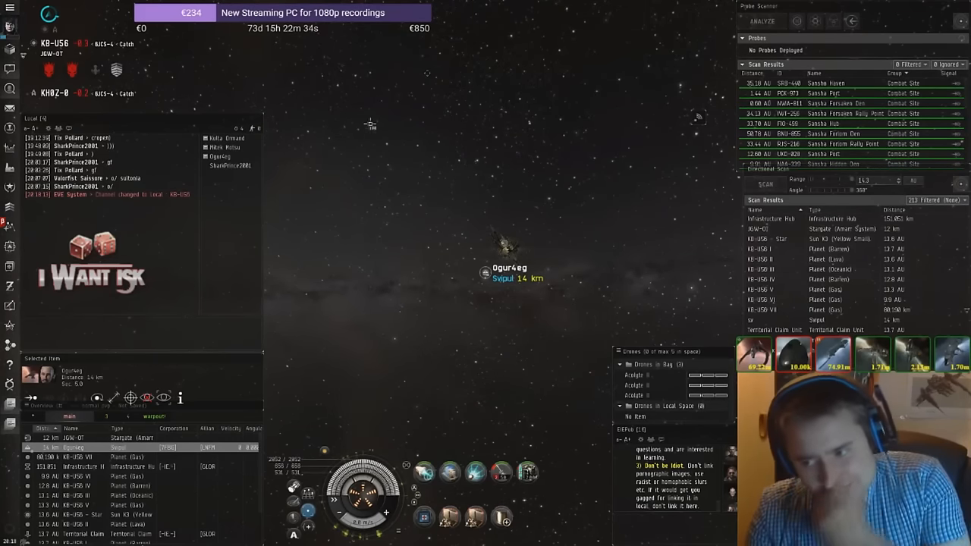
mouse_move(355, 343)
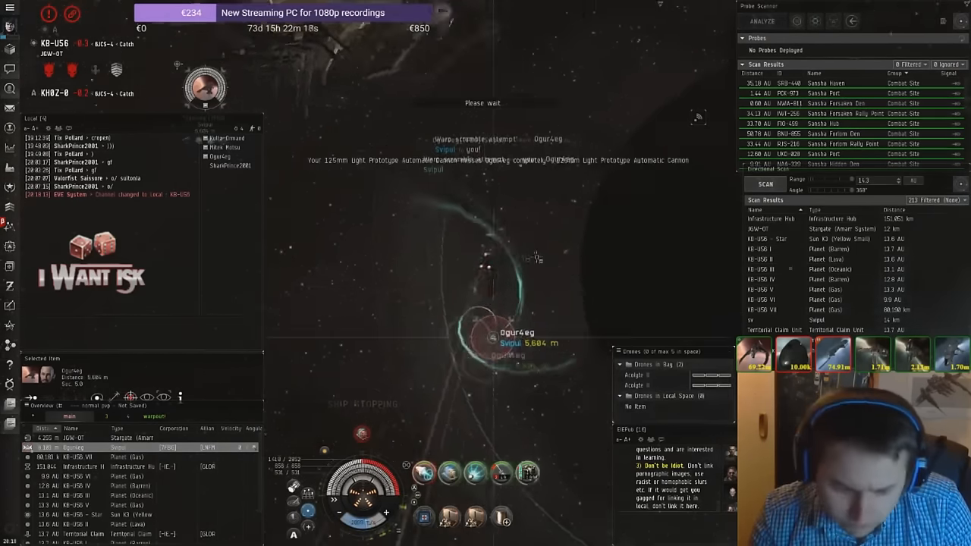
Engage the enemy tactical destroyer with autocannons until it explodes, then warp off.
right_click(400, 268)
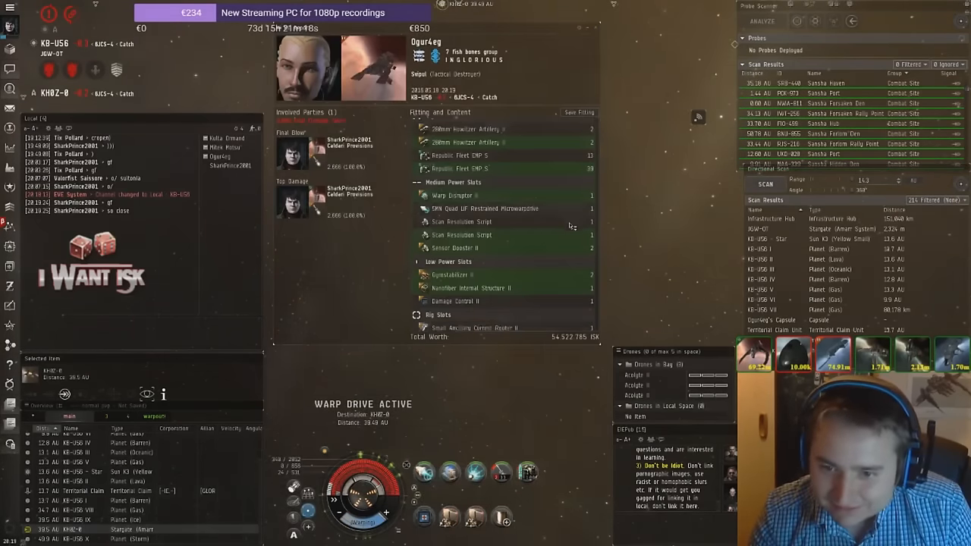
Arrive through the stargate and run a directional scan of the new system.
scroll("down", 3)
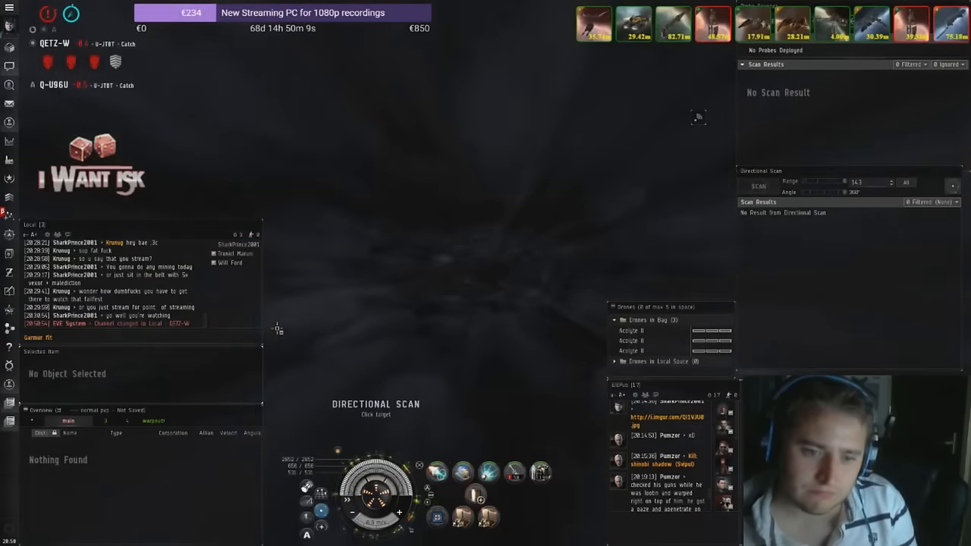
Lock the Sabre at about 8 km, orbit it and open fire with the 125mm autocannons.
left_click(759, 185)
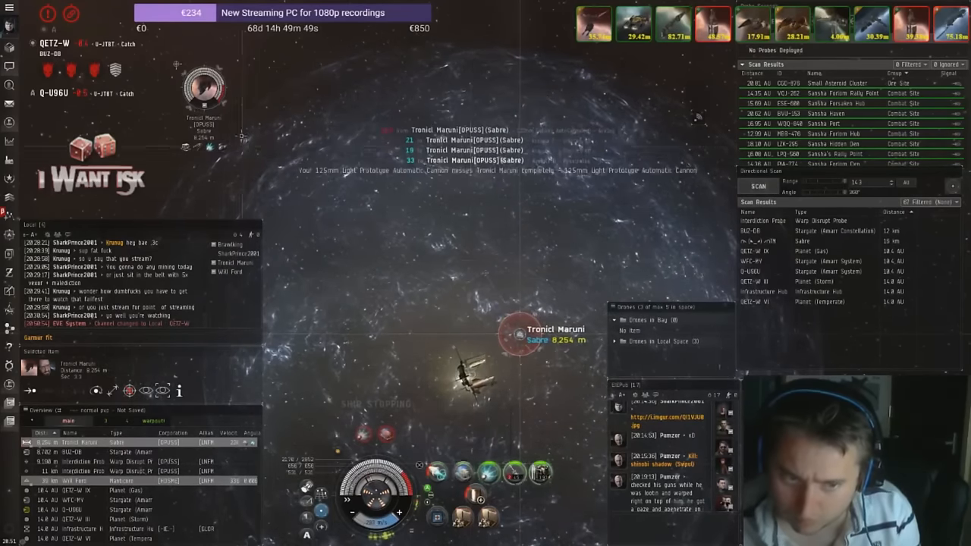
Finish off the Sabre and the Manticore near the gate, leaving capsules and a kill report.
right_click(203, 87)
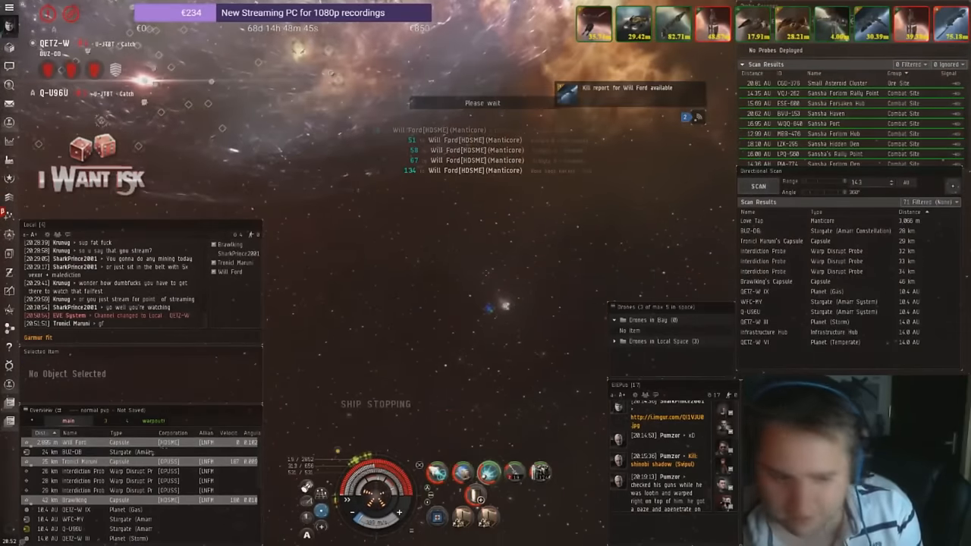
Jump to the next system and select the Jaguar assault frigate about 20 km away.
left_click(516, 311)
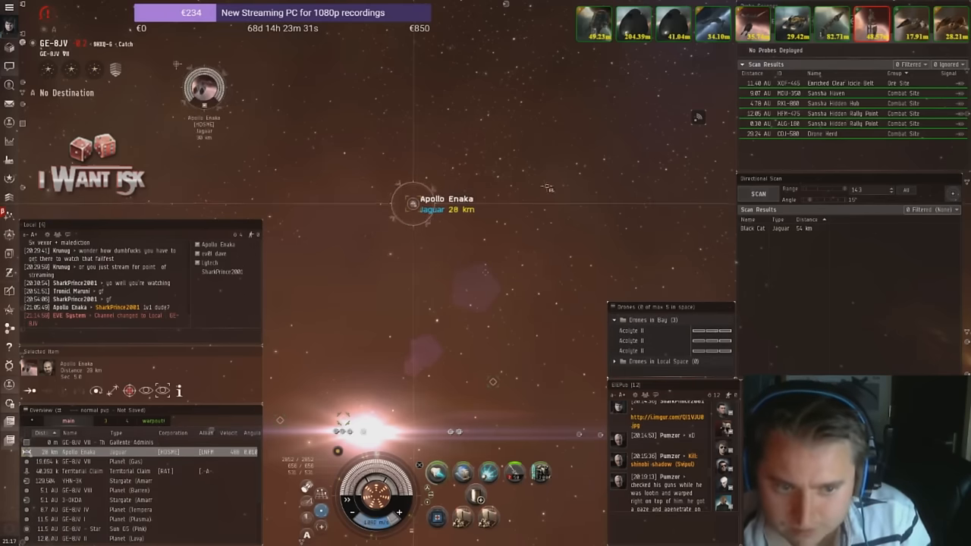
Lock the Jaguar, orbit it at about 7 km and hit it with the autocannons.
left_click(757, 194)
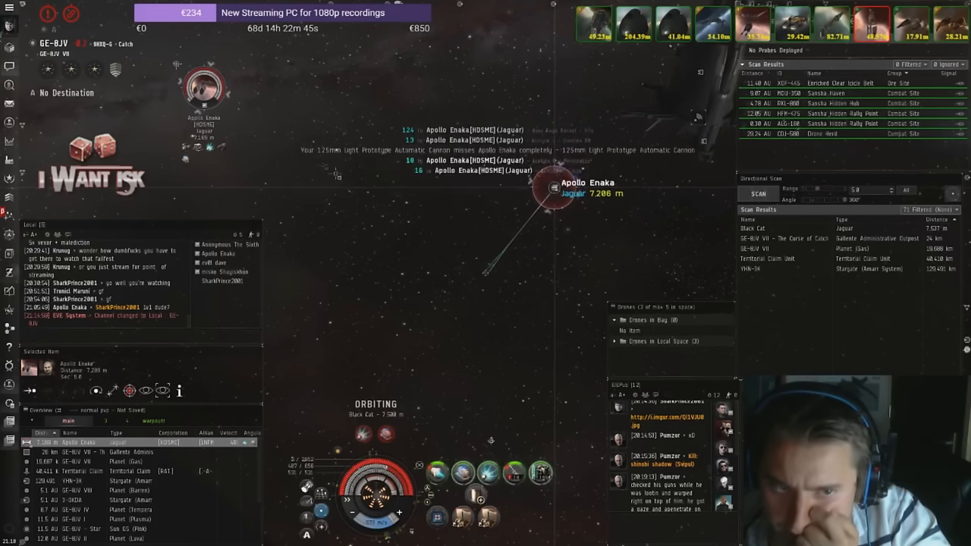
right_click(205, 87)
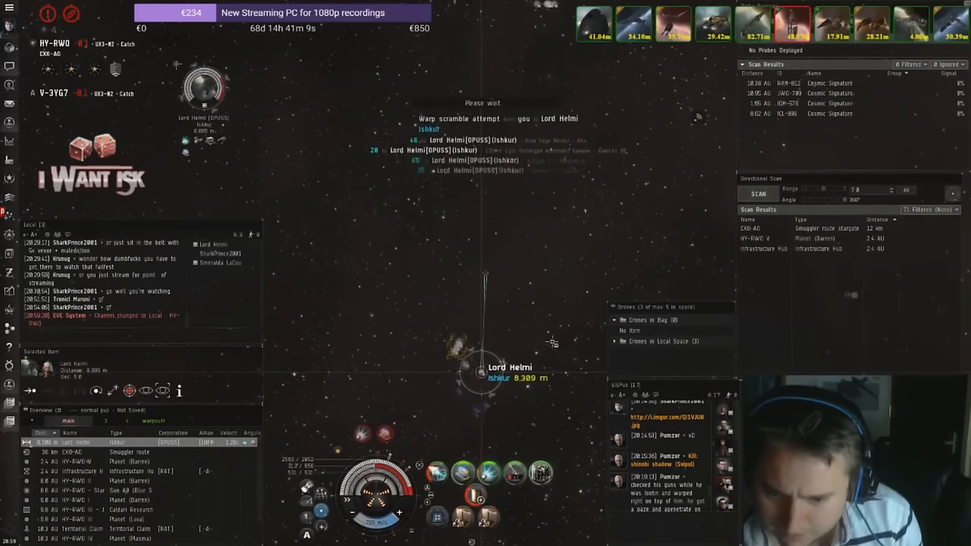
Warp the ship toward a nearby moon, leaving the Ishkur capsule on scan.
right_click(205, 91)
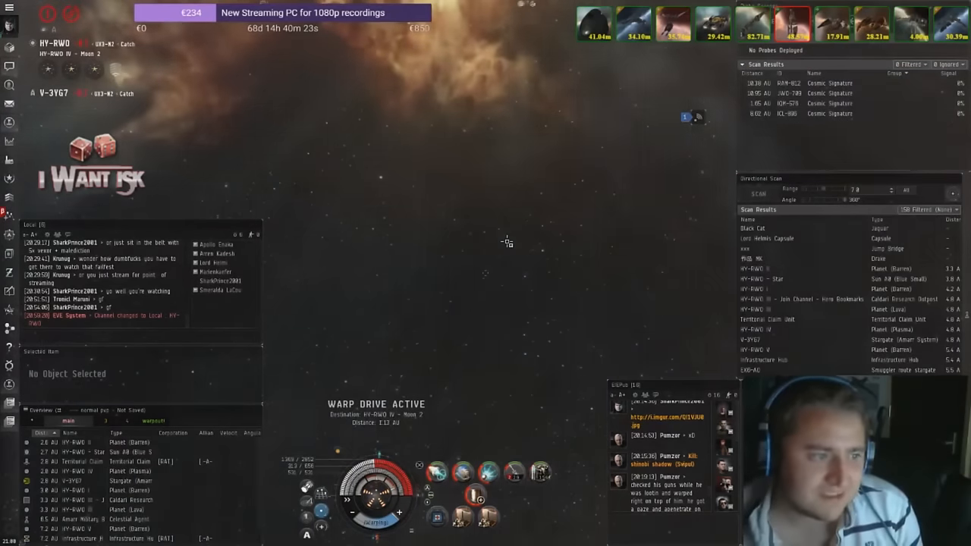
Approach the destroyed frigate's wreck and try to open its cargo within 2500 m.
left_click(757, 195)
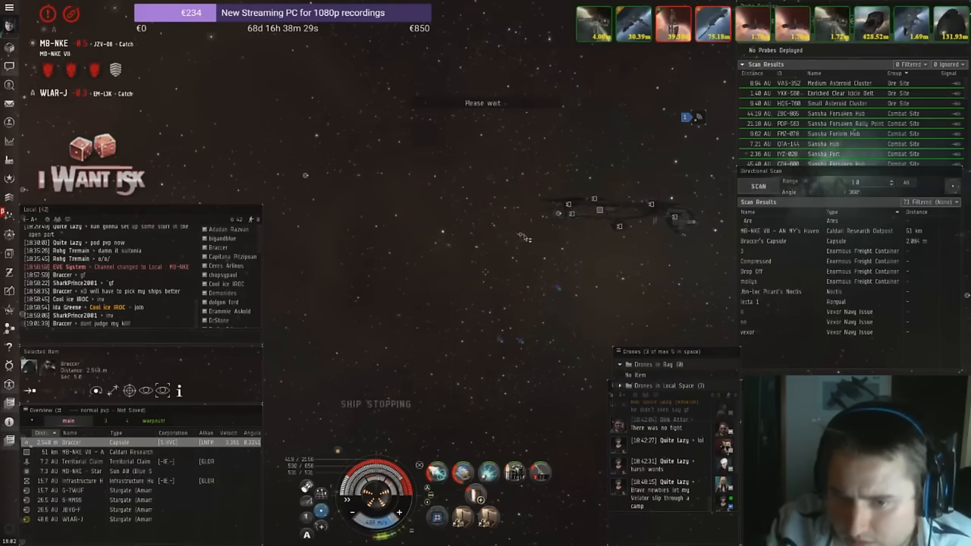
left_click(483, 272)
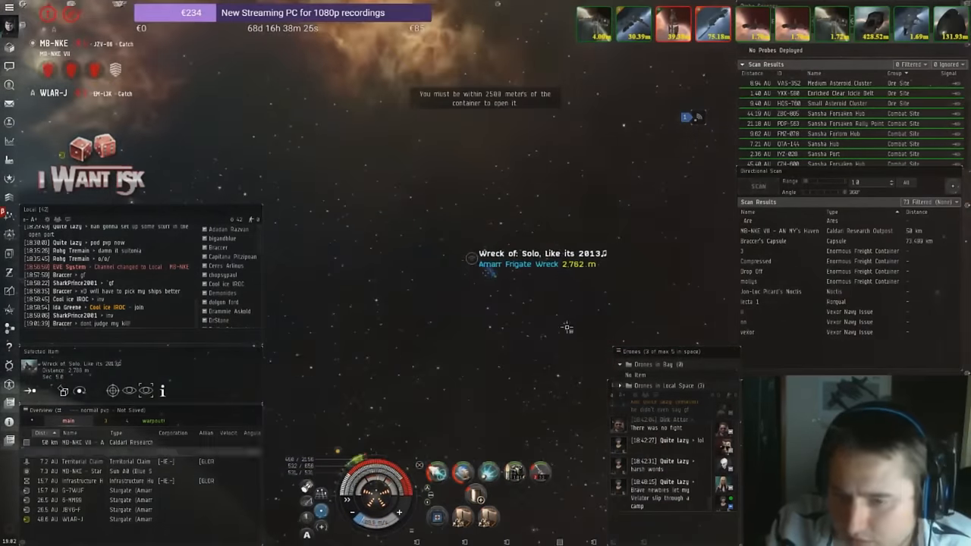
left_click(63, 392)
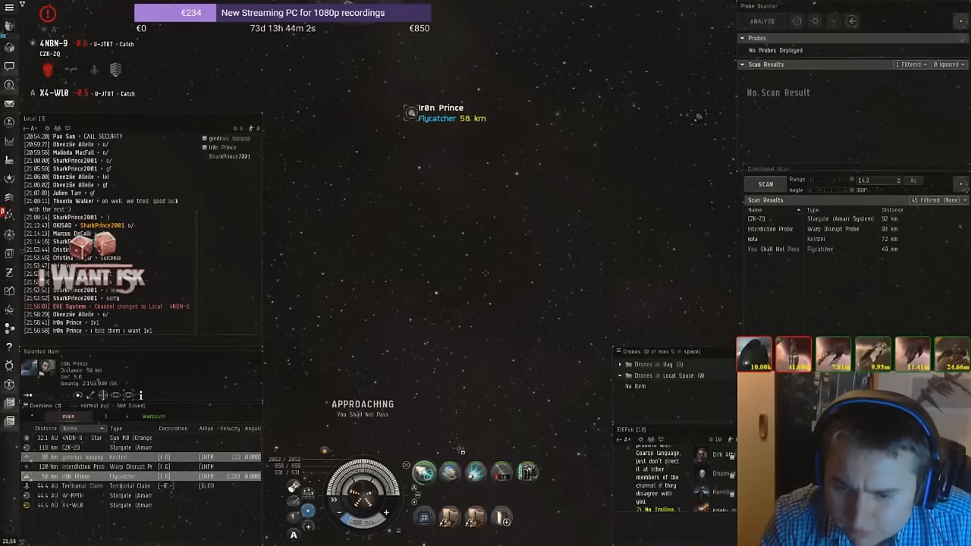
Approach the Flycatcher, send drones after it and keep firing autocannons at close range.
right_click(501, 473)
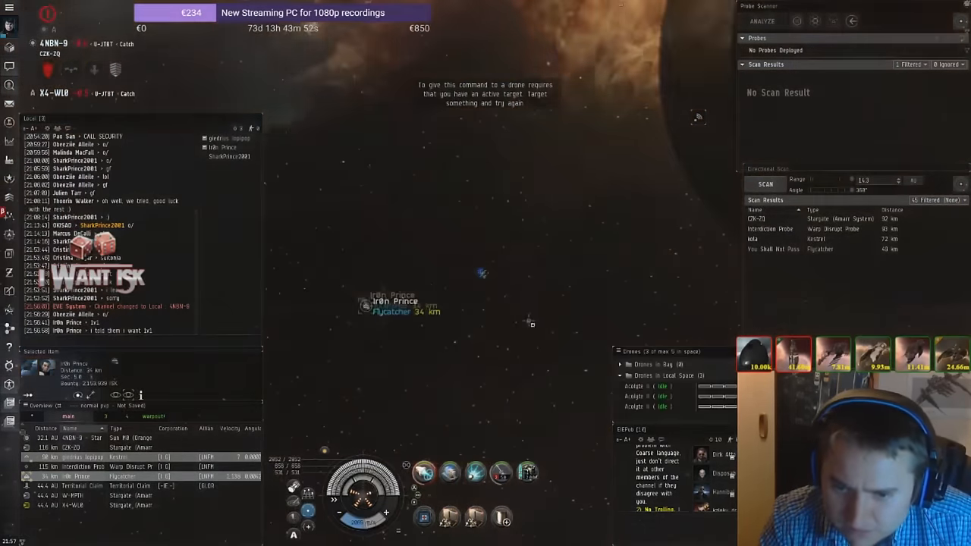
right_click(203, 91)
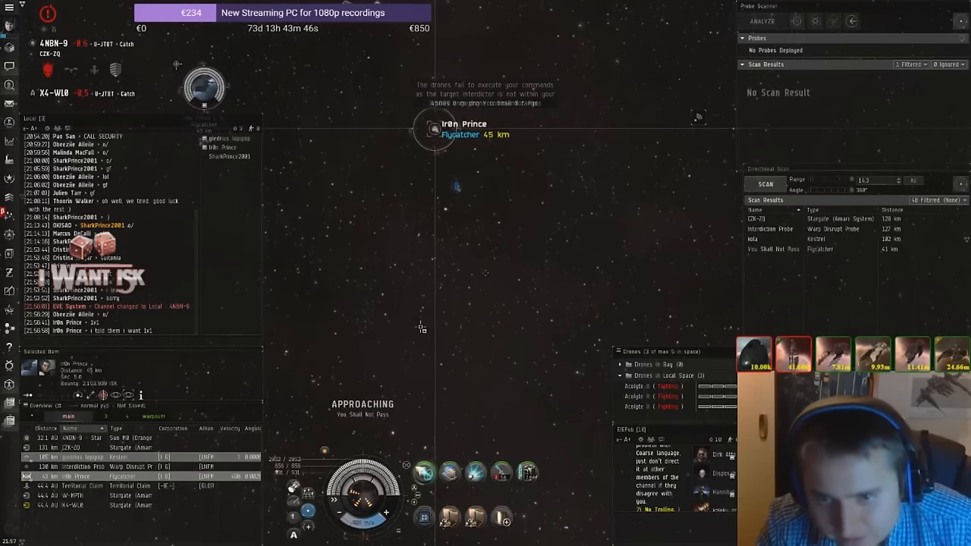
right_click(528, 474)
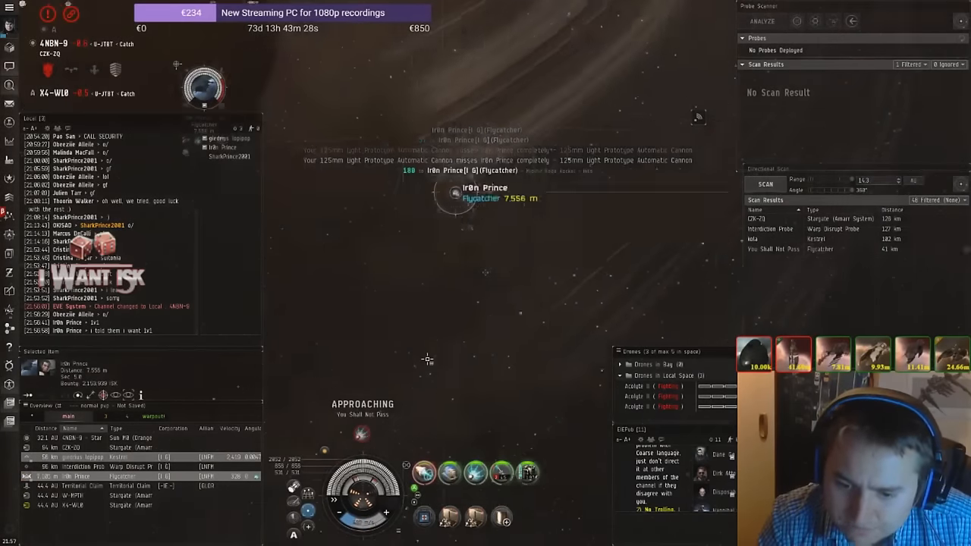
right_click(204, 87)
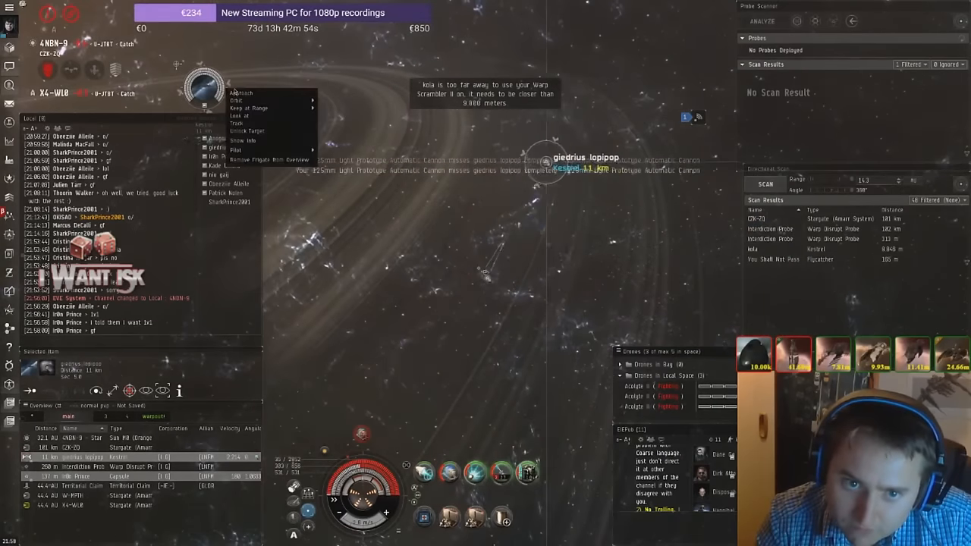
Approach the next target about 13 km away and activate the warp scrambler on it.
left_click(242, 93)
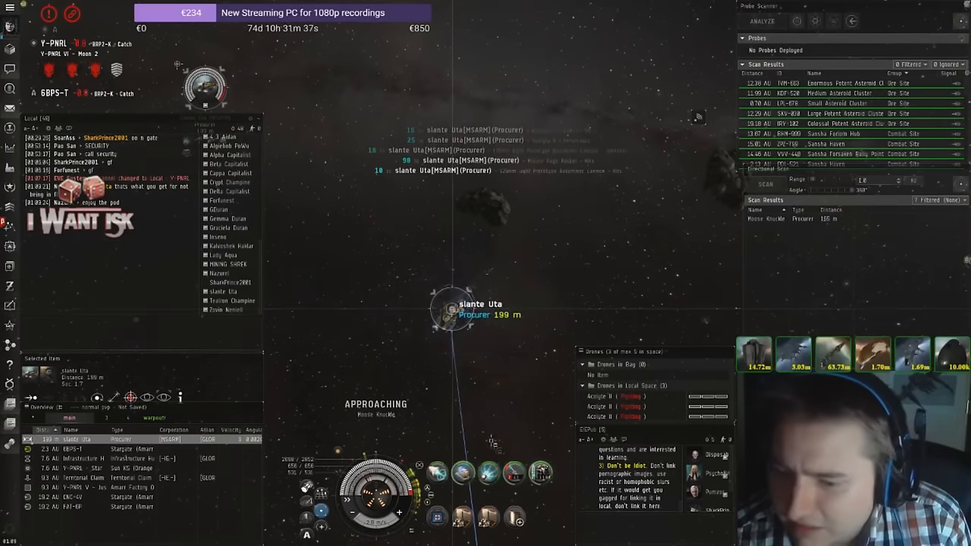
Reload the guns with the chosen ammunition while sizing up the mining Procurer.
right_click(513, 474)
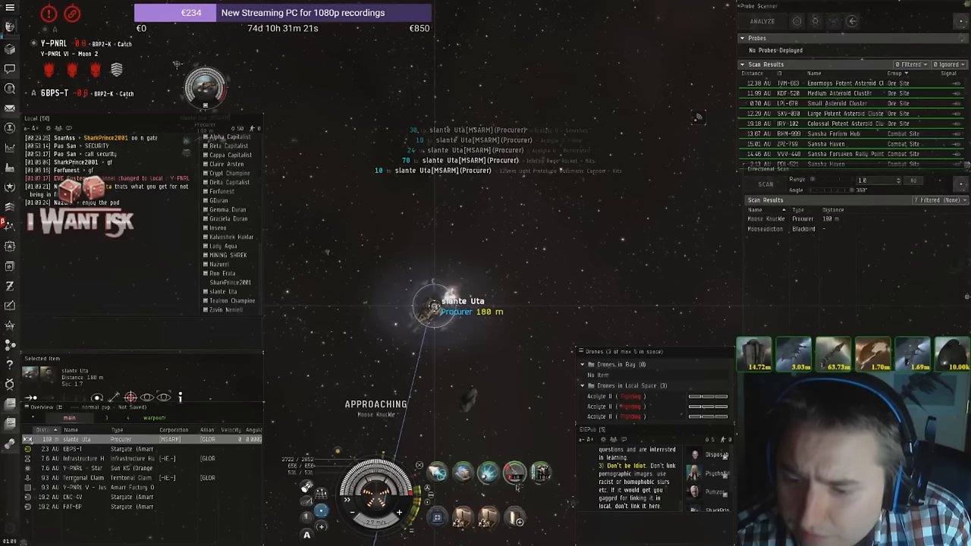
right_click(515, 474)
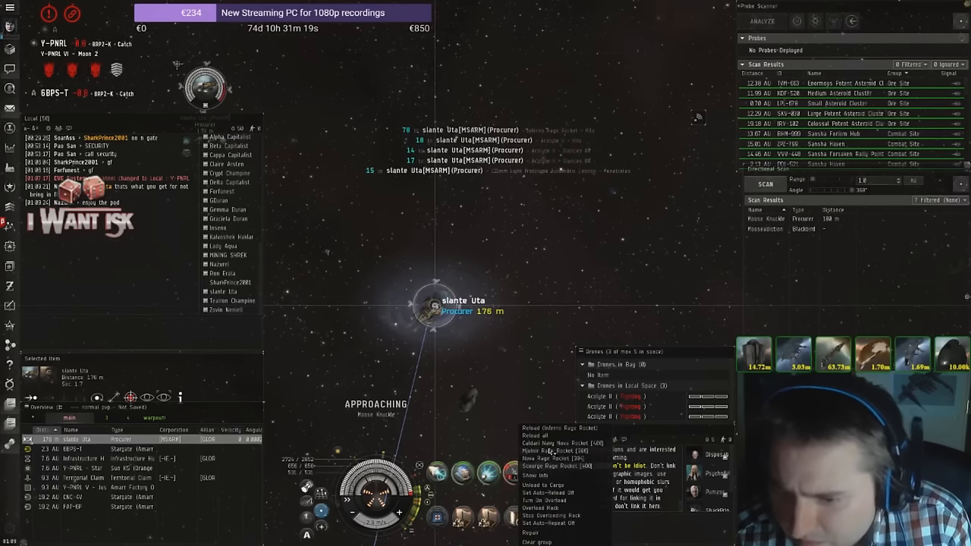
left_click(553, 455)
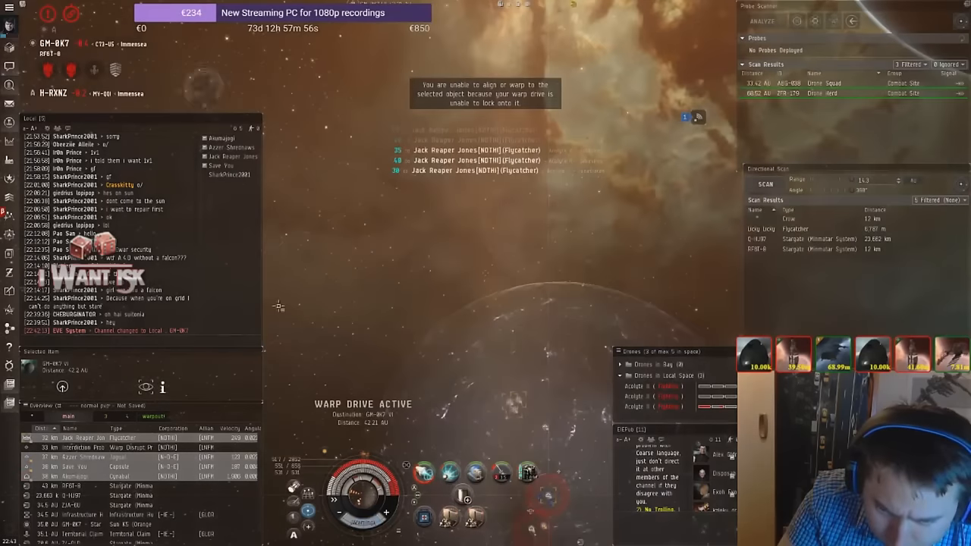
Approach the lone Heron frigate about 21 km away after arriving in CRC-4V.
left_click(765, 185)
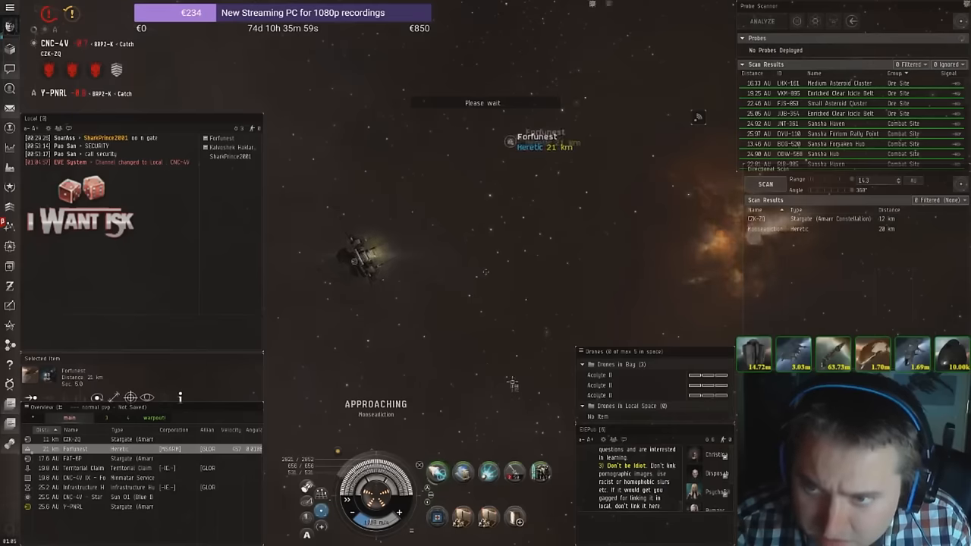
Engage the nearby Heron from its action menu until it is destroyed.
right_click(515, 472)
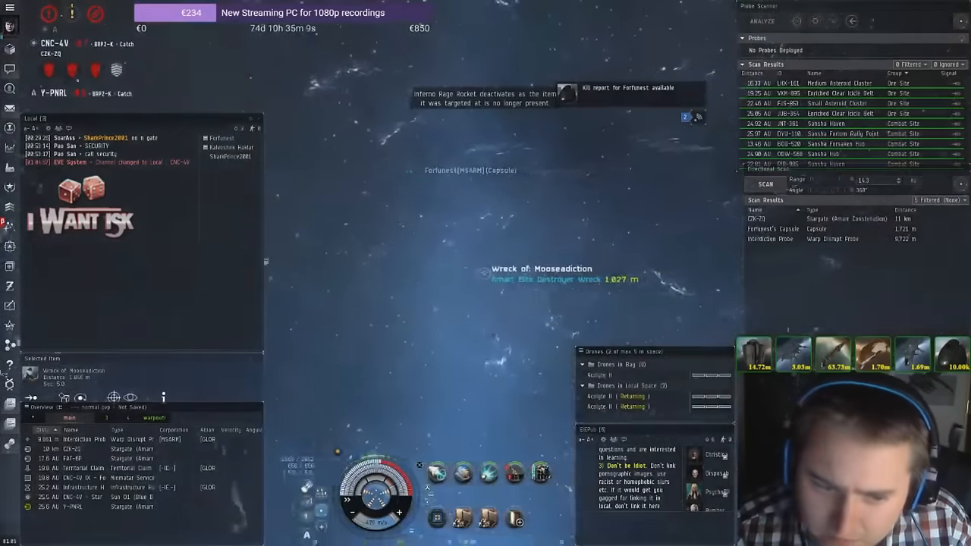
Review the Heron kill report, scrolling through its fitted modules and cargo.
double_click(543, 267)
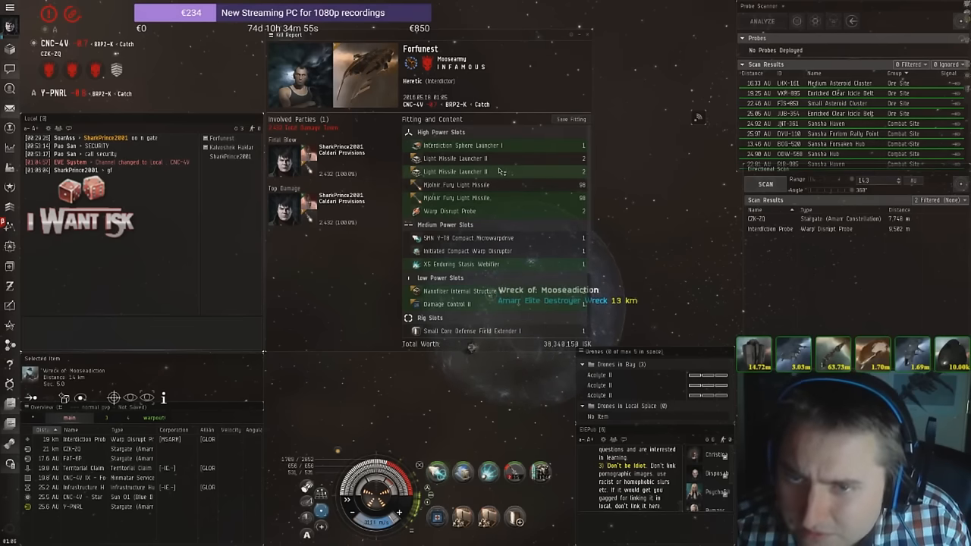
scroll("down", 3)
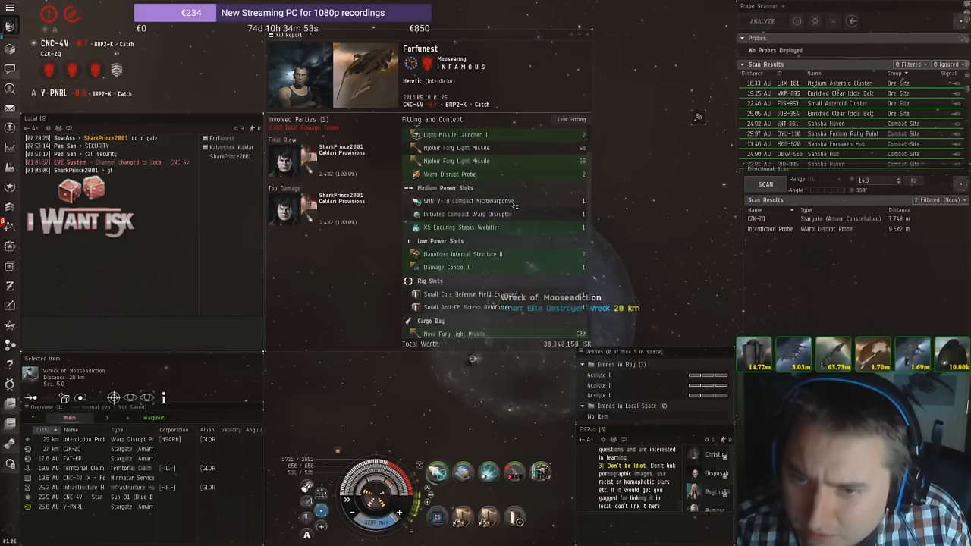
left_click(10, 6)
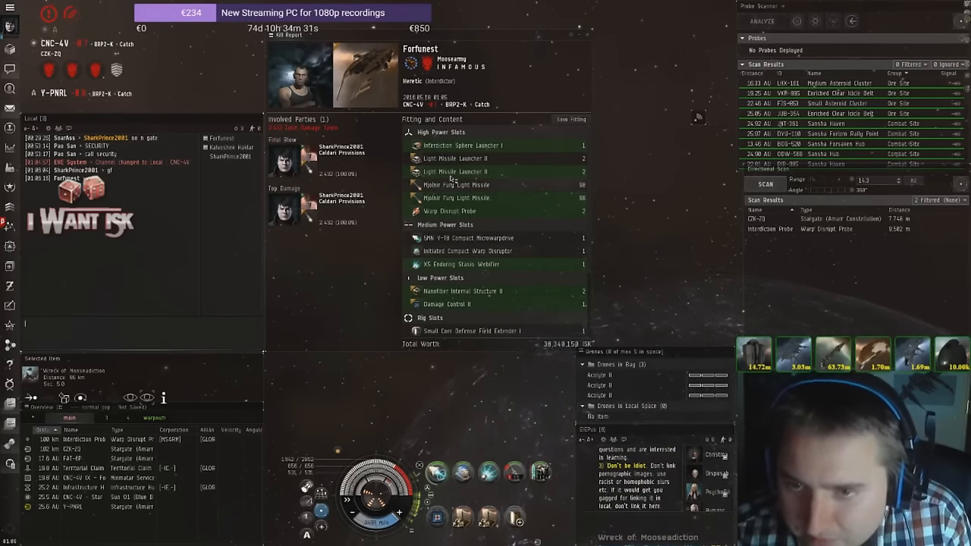
scroll("down", 3)
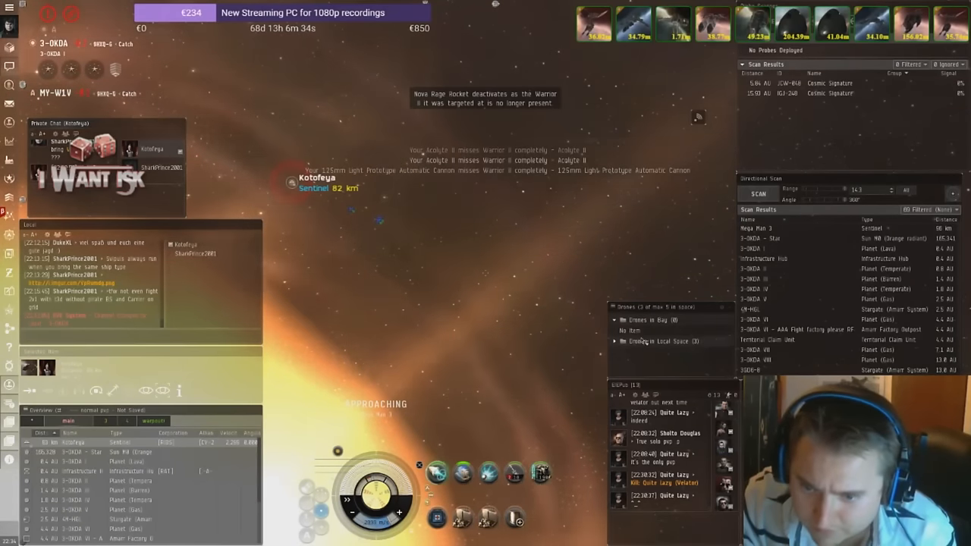
Keep closing on the Sentinel in 3-OKDA while checking the HUD speed.
left_click(614, 342)
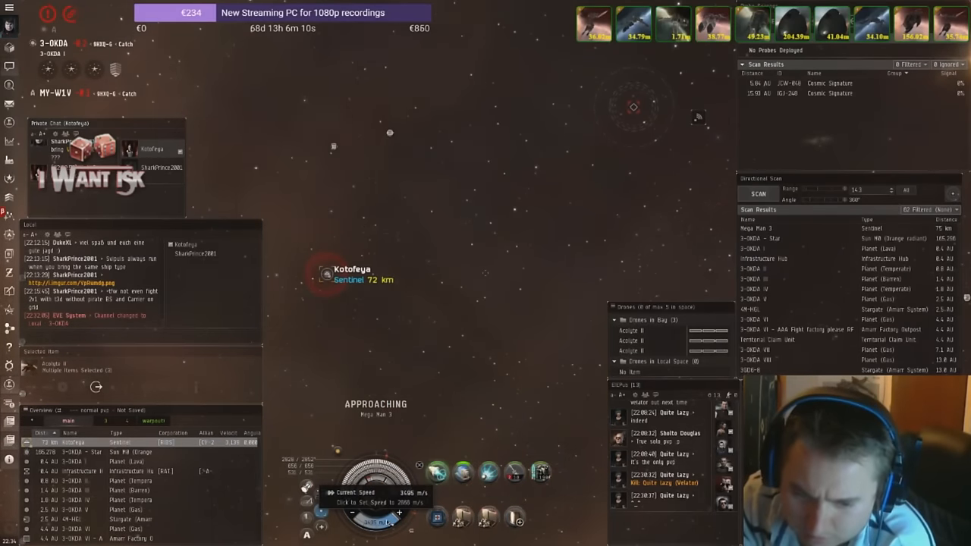
left_click(387, 502)
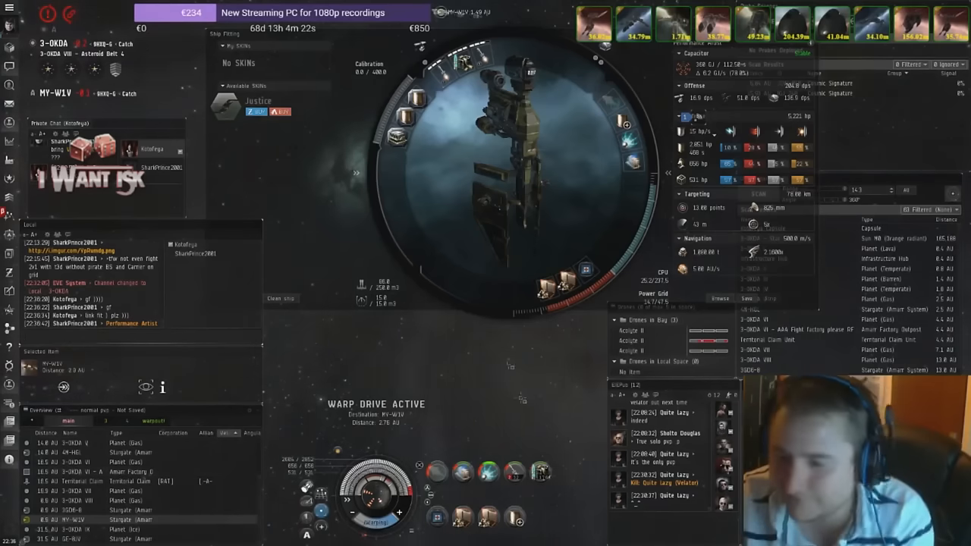
mouse_move(584, 203)
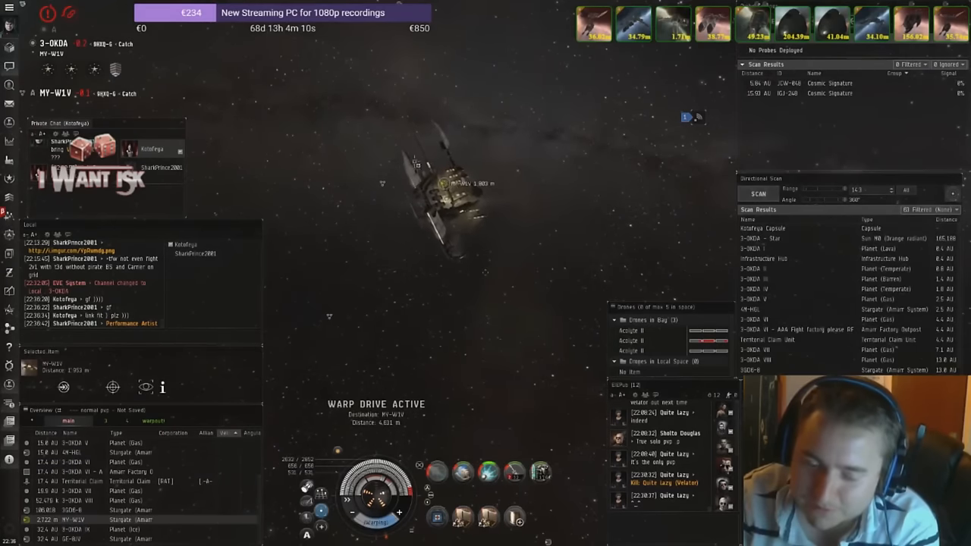
Initiate warp toward the MY-W1V stargate with the killmail fitting still open.
left_click(757, 194)
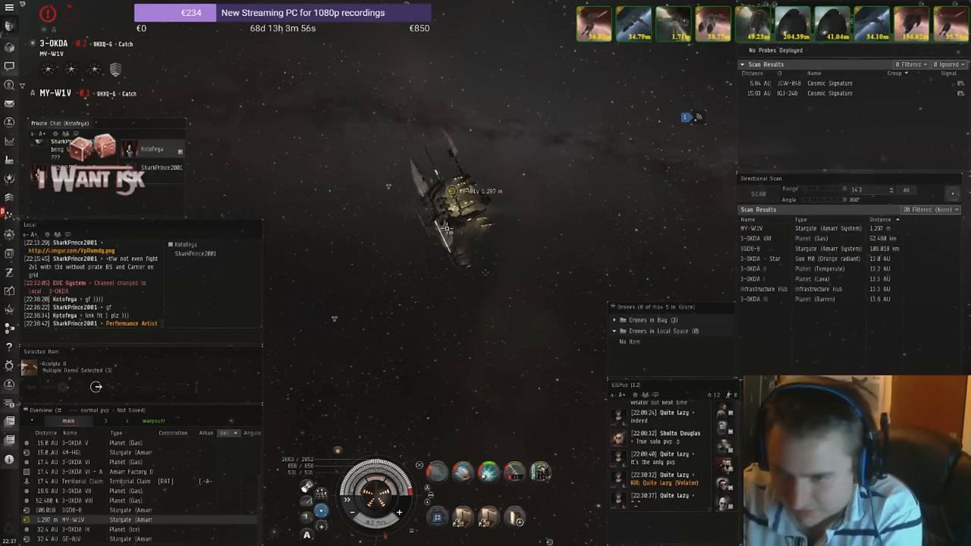
mouse_move(437, 229)
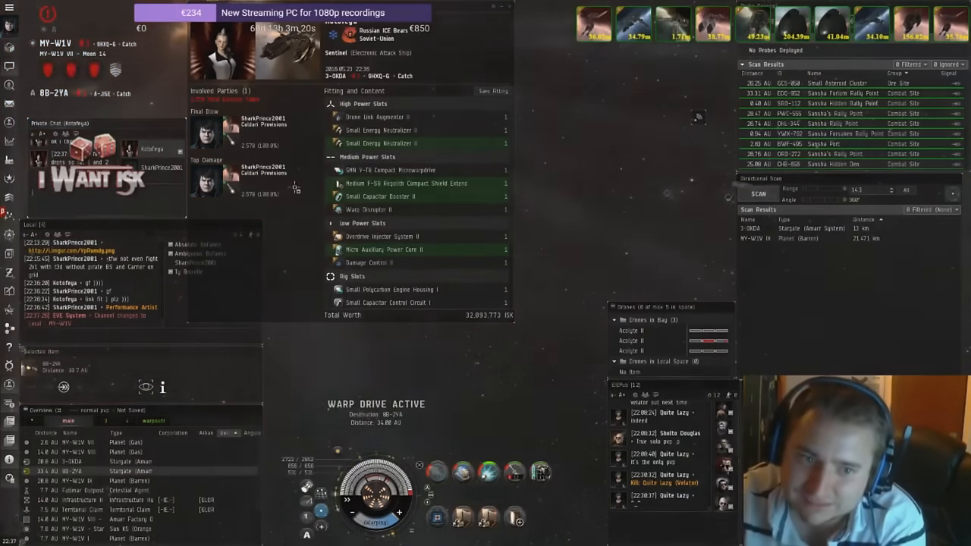
scroll("down", 3)
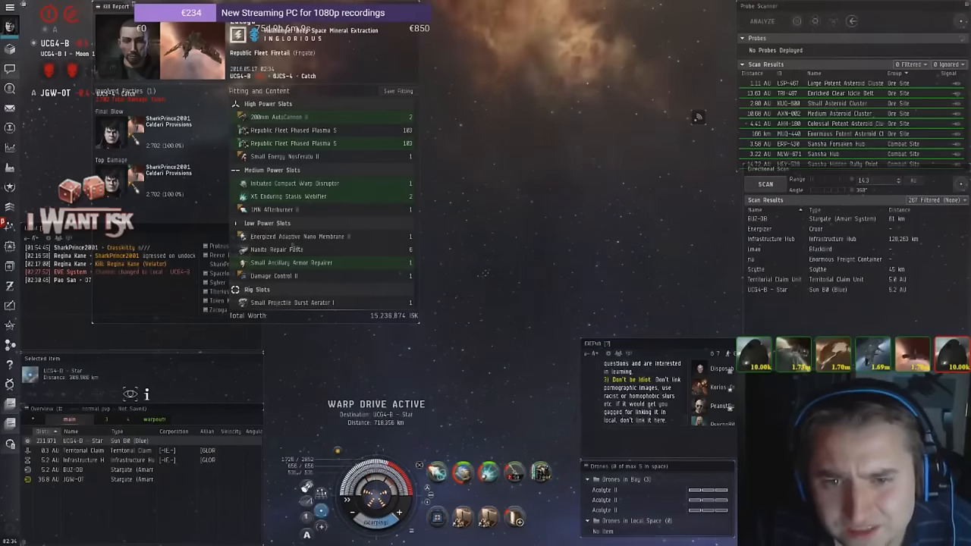
Bring up a ship's Show Info attributes from space during the warp.
scroll("down", 3)
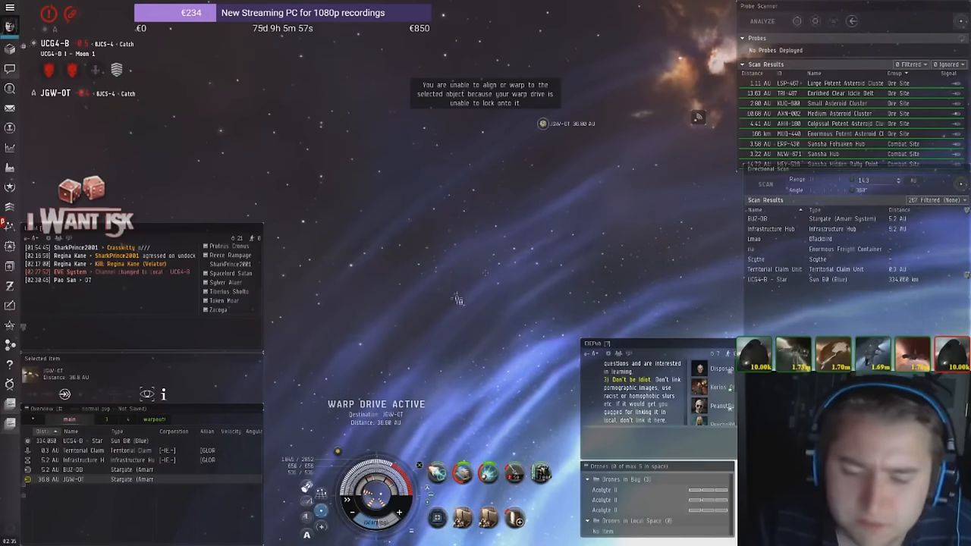
right_click(488, 470)
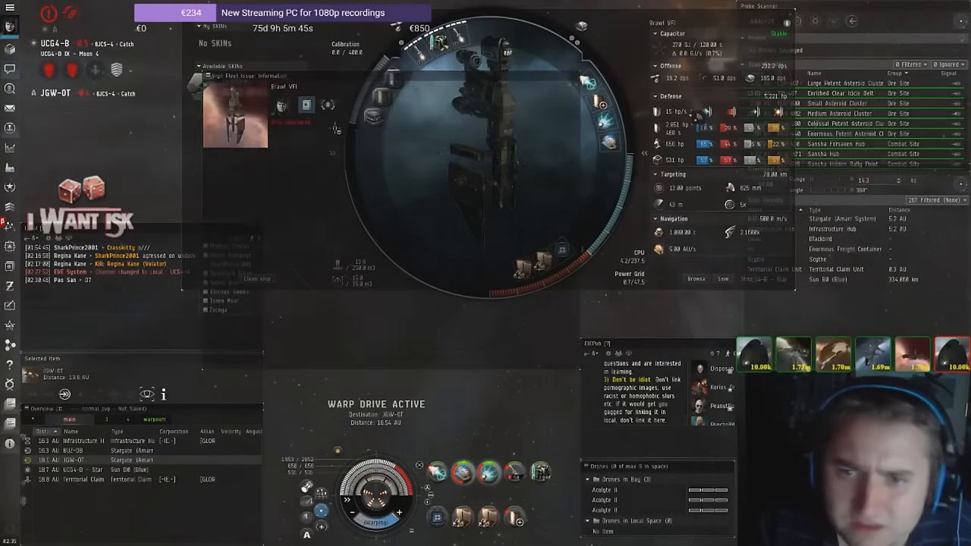
Close the info window and jump onward, landing in WFYM-8.
left_click(212, 155)
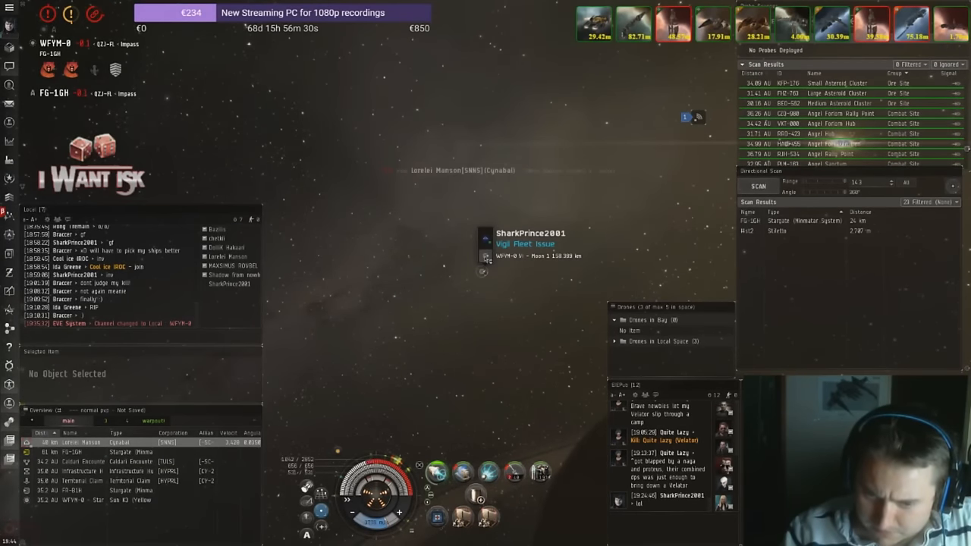
Warp the Vigil Fleet Issue to one of the system's asteroid belts.
right_click(482, 255)
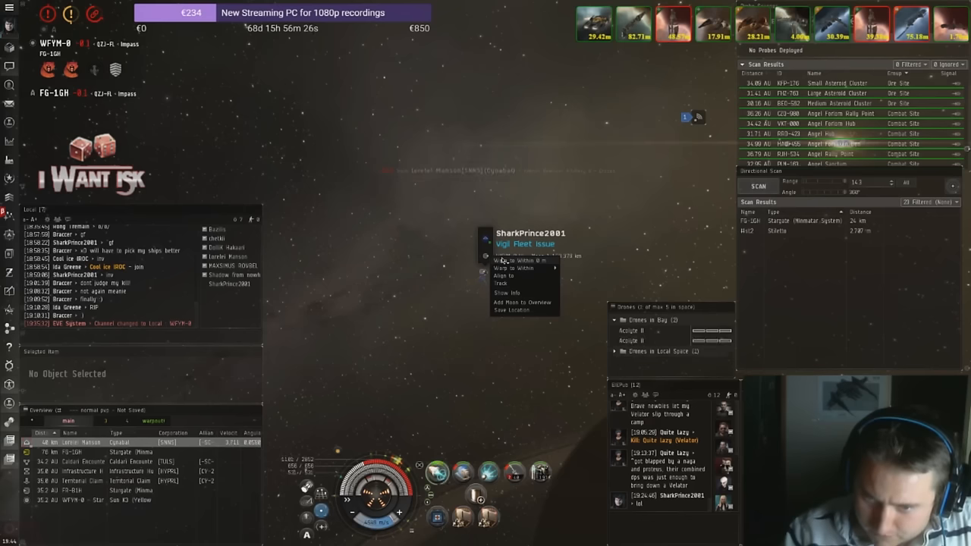
left_click(523, 261)
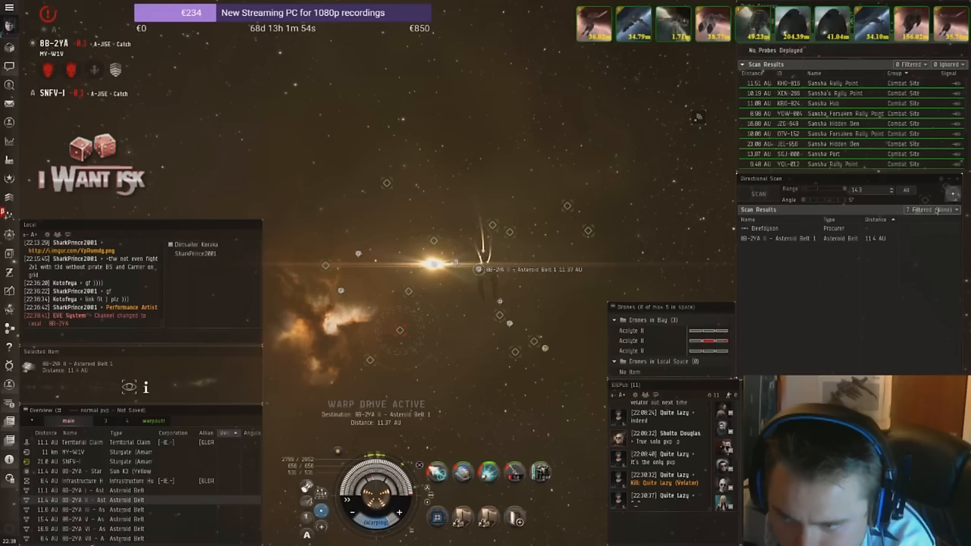
left_click(935, 209)
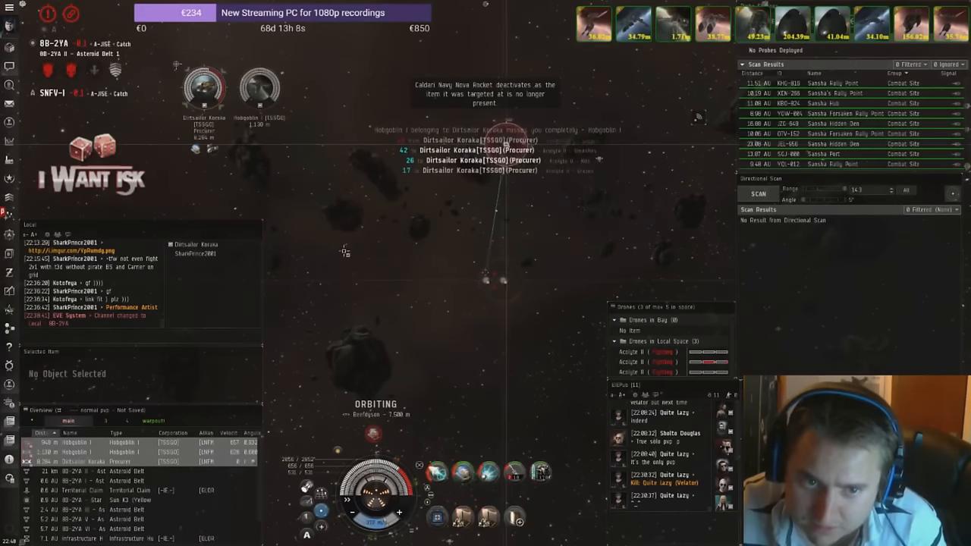
Keep orbiting the Procurer at 7,500 m until the Hobgoblin drone pops.
left_click(485, 270)
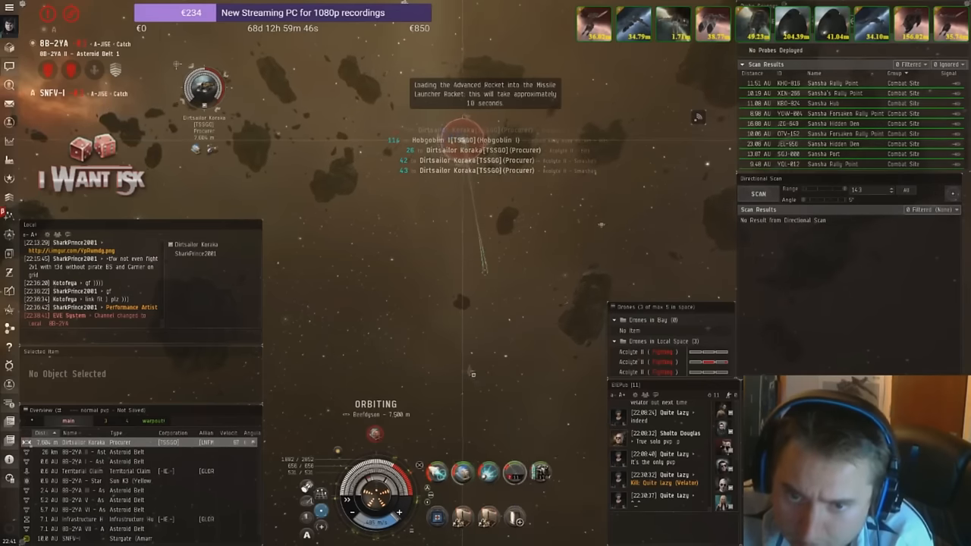
Approach the Procurer mining barge from its right-click menu to close the range.
right_click(203, 85)
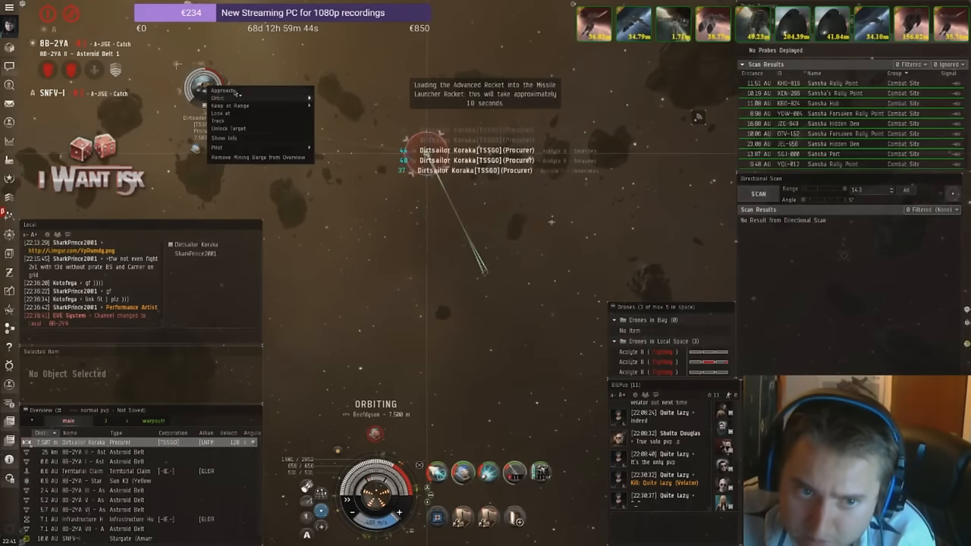
left_click(222, 91)
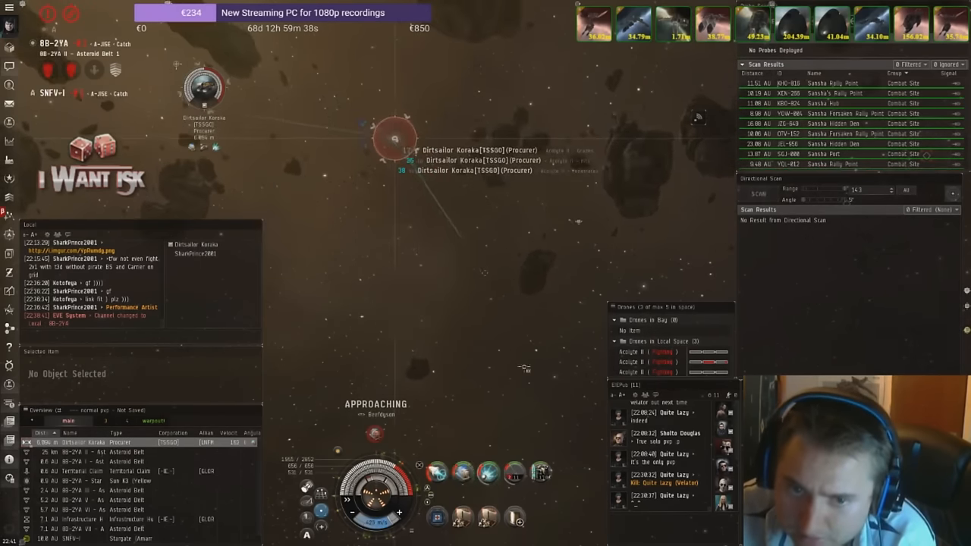
mouse_move(512, 473)
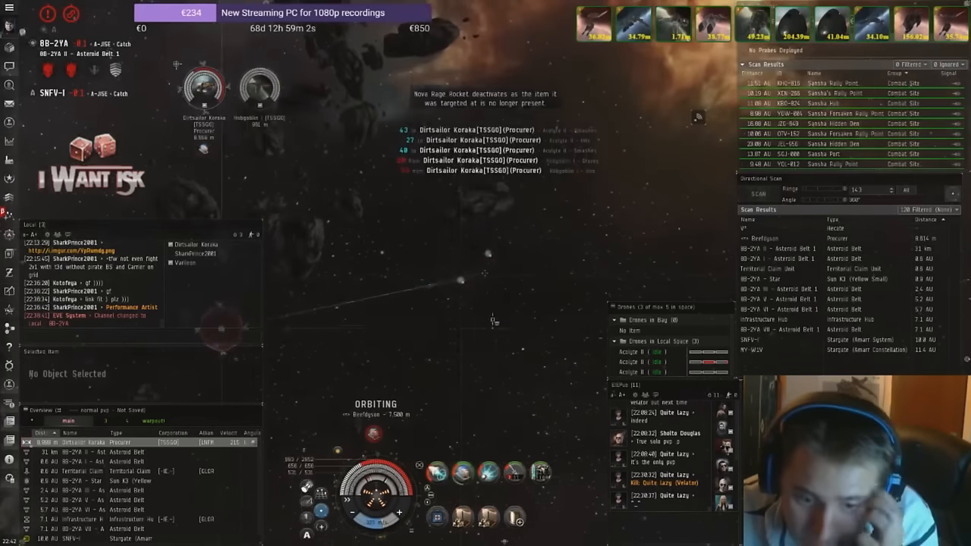
Stop firing on the Procurer as the Hecate destroyer lands in the belt.
left_click(486, 273)
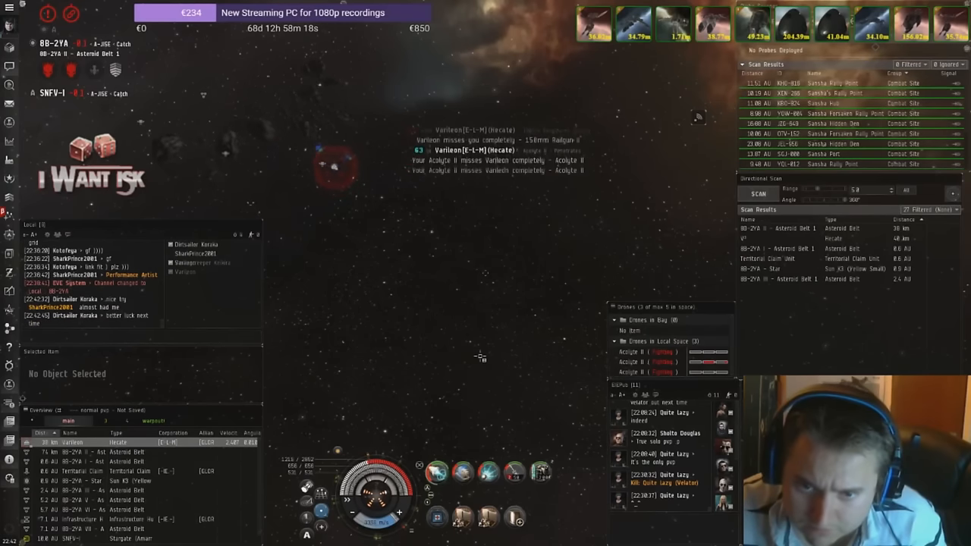
Select the Hecate destroyer and engage it from its actions menu until it dies.
left_click(327, 160)
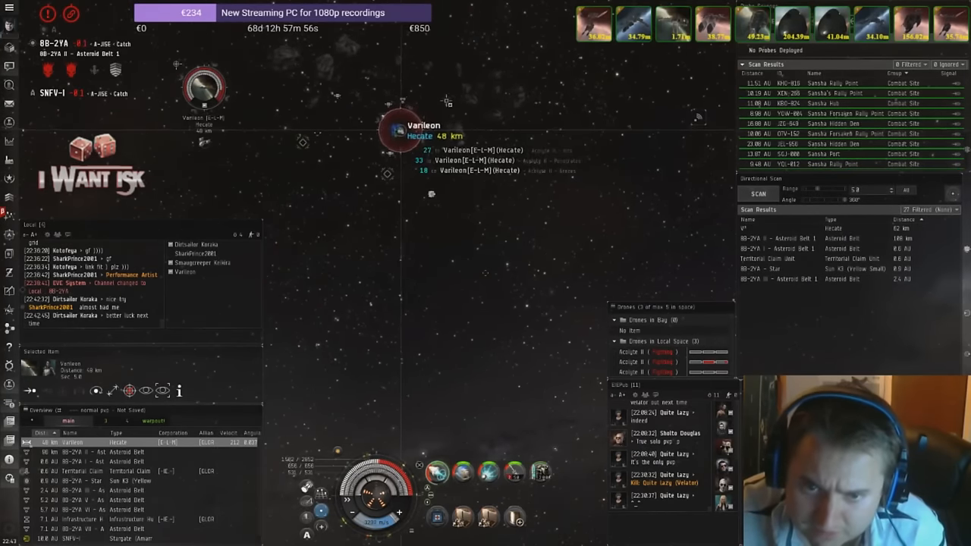
right_click(400, 130)
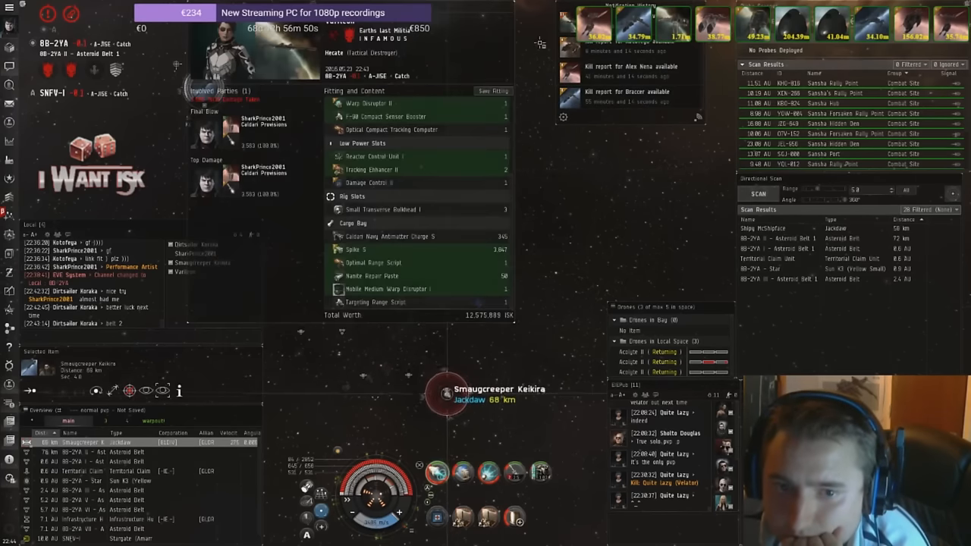
Scroll through the Hecate killmail's fitted modules and value.
scroll("up", 3)
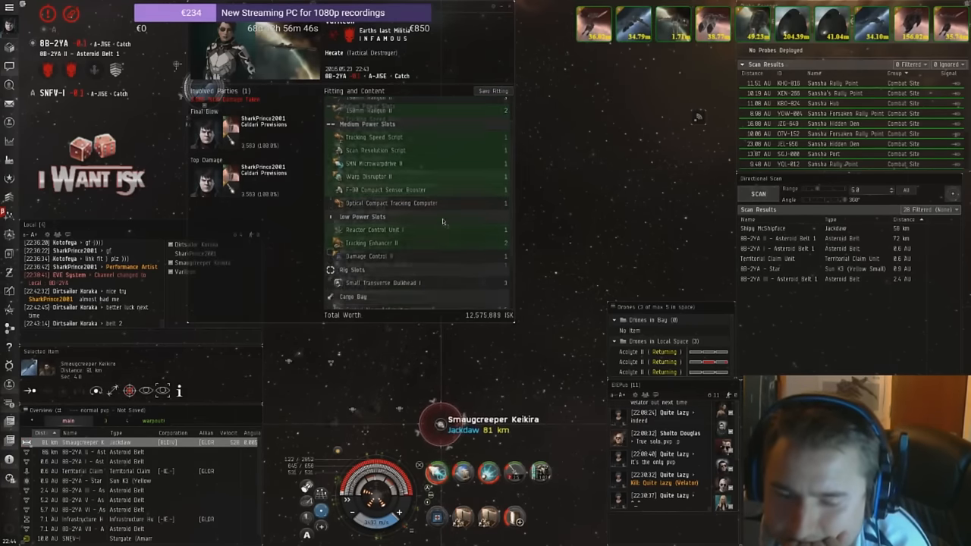
scroll("down", 3)
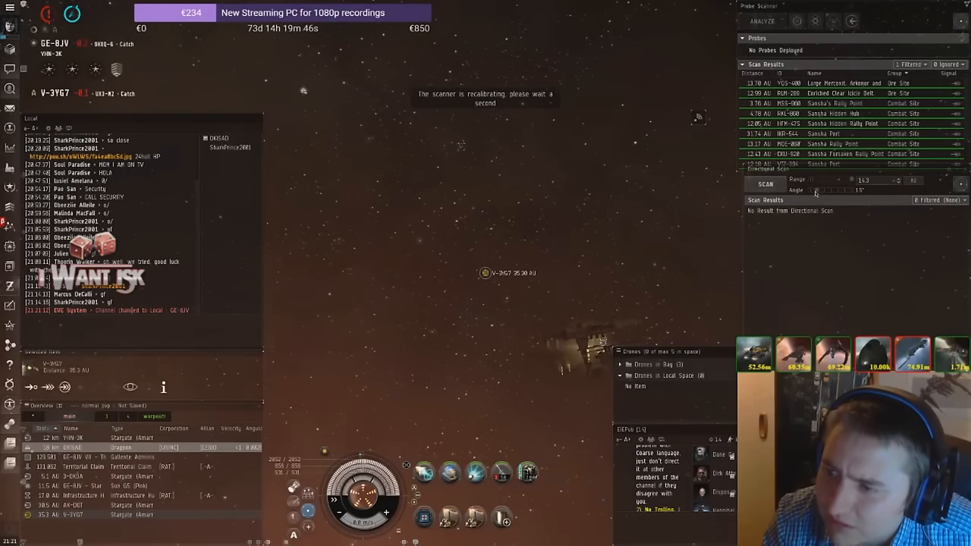
Jump the stargate into YHN-3K and back to GE-8JV, then align toward a destination.
left_click(765, 184)
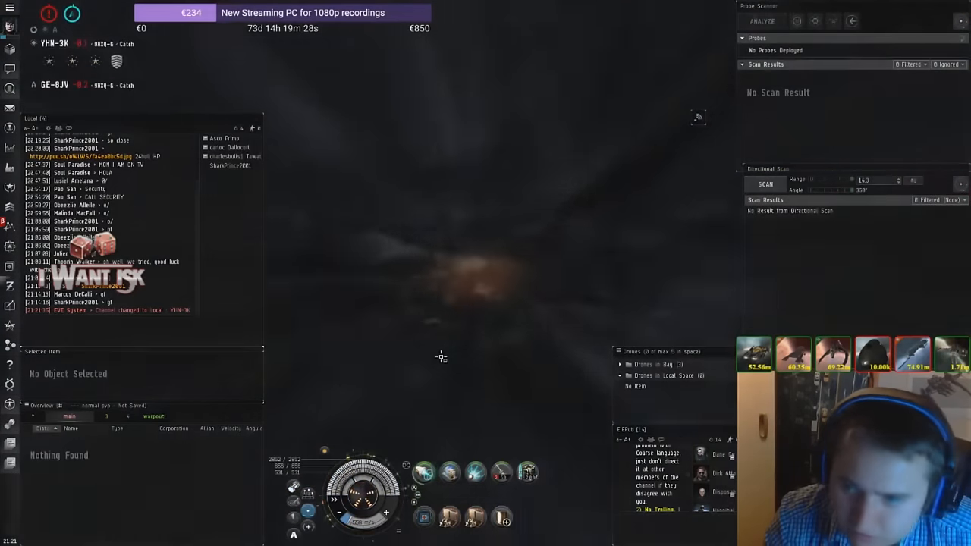
left_click(764, 184)
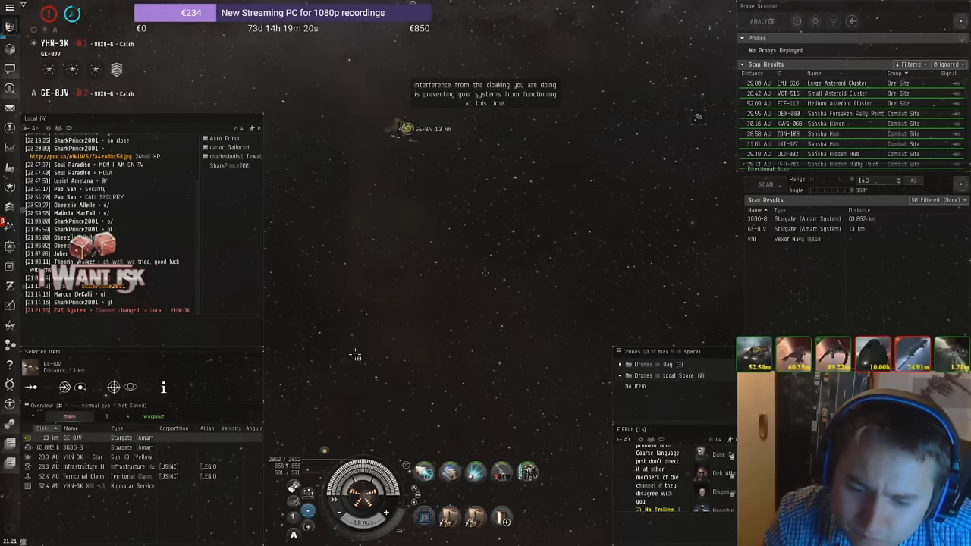
left_click(131, 387)
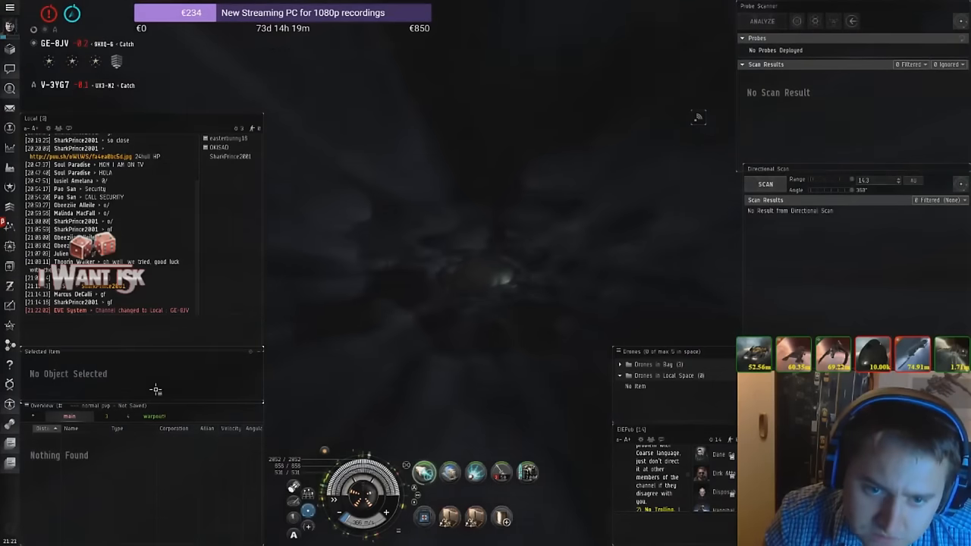
left_click(765, 184)
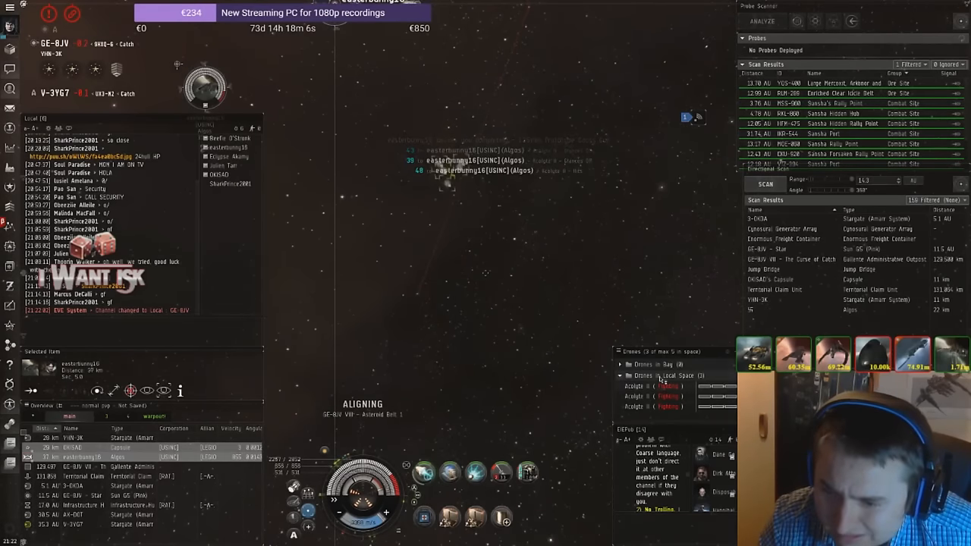
Warp to a GE-8JV asteroid belt and bring up the Dragoon kill report.
right_click(667, 387)
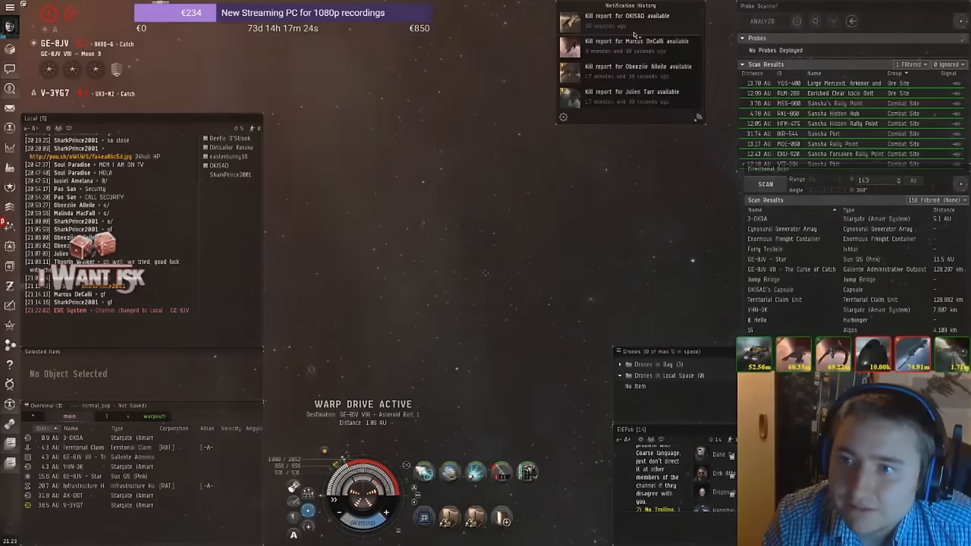
left_click(626, 15)
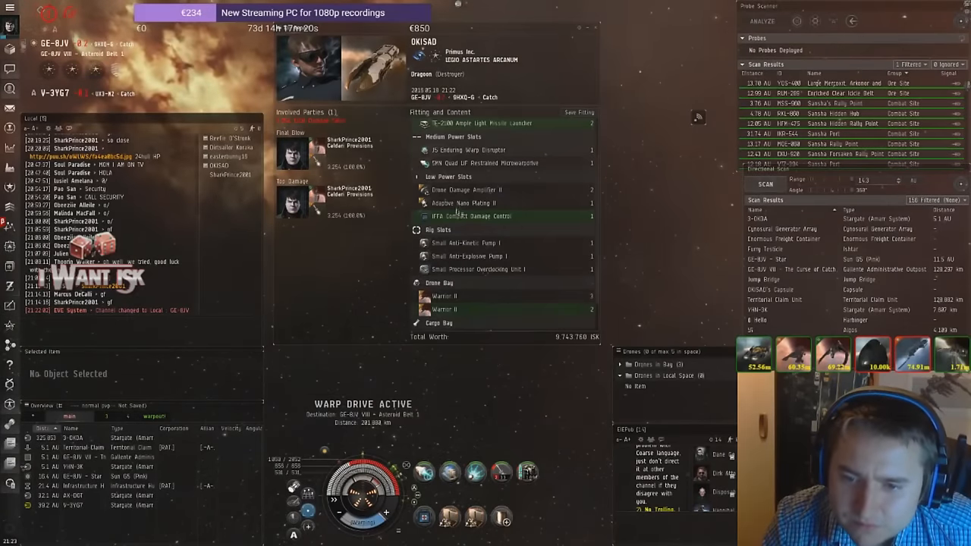
Scroll down the Dragoon kill report to review its fitting.
scroll("down", 3)
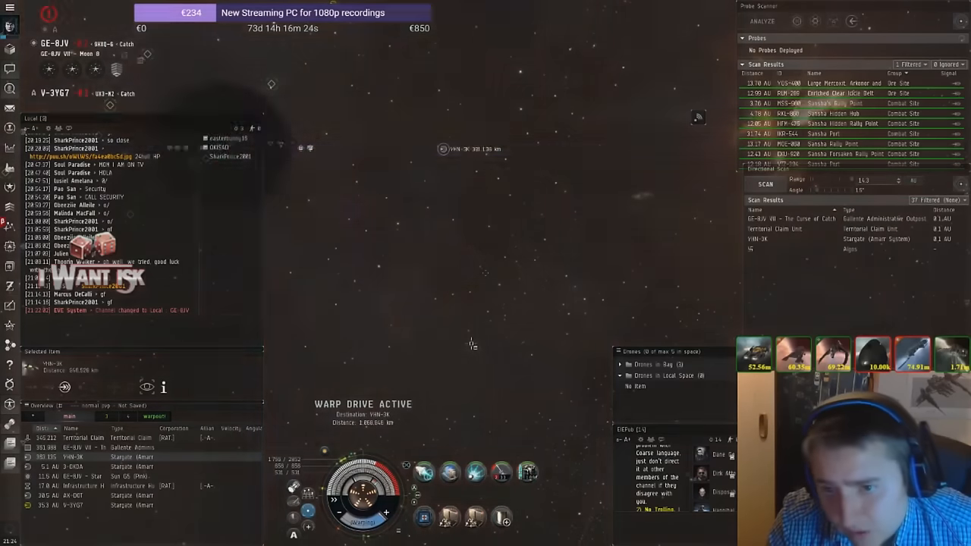
Land beside the YHN-3K stargate and bring up its actions while the autocannons reload.
left_click(765, 185)
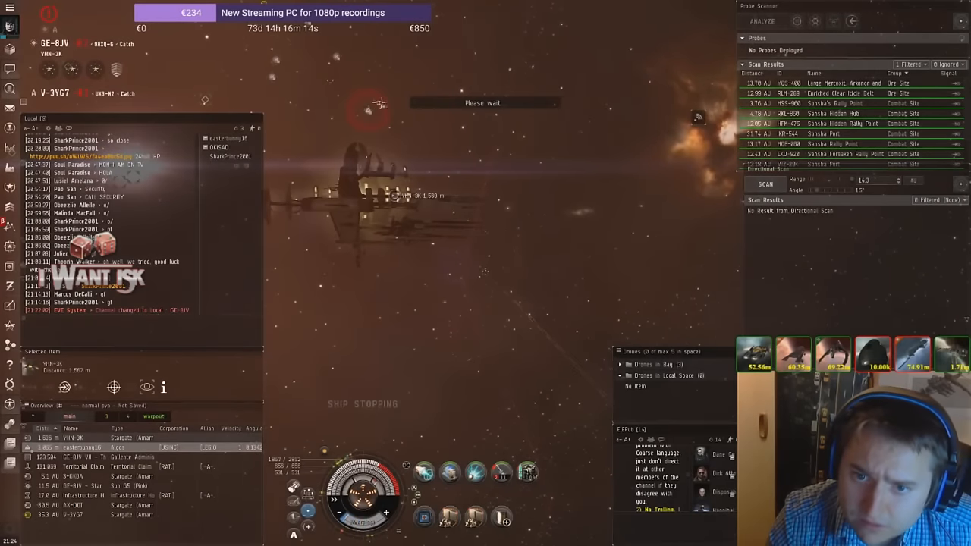
right_click(367, 112)
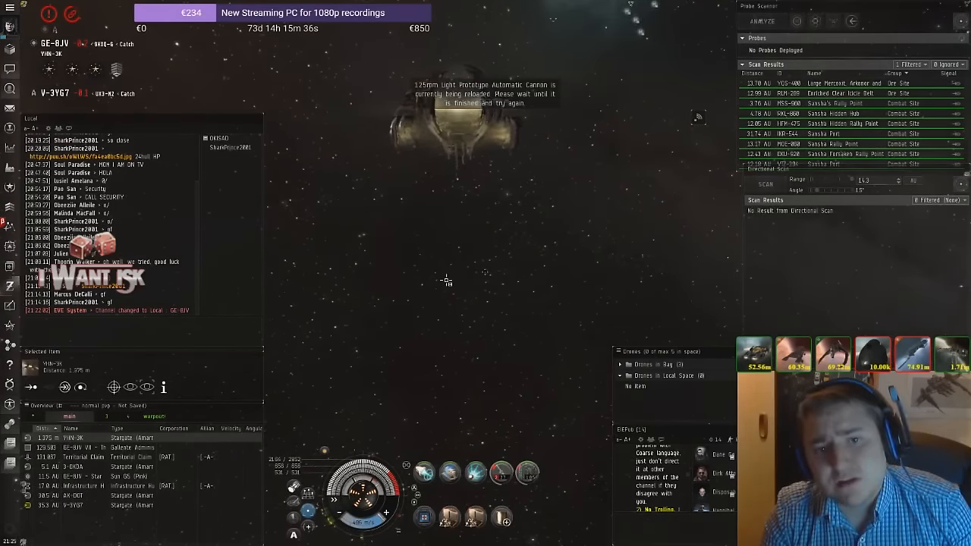
right_click(446, 279)
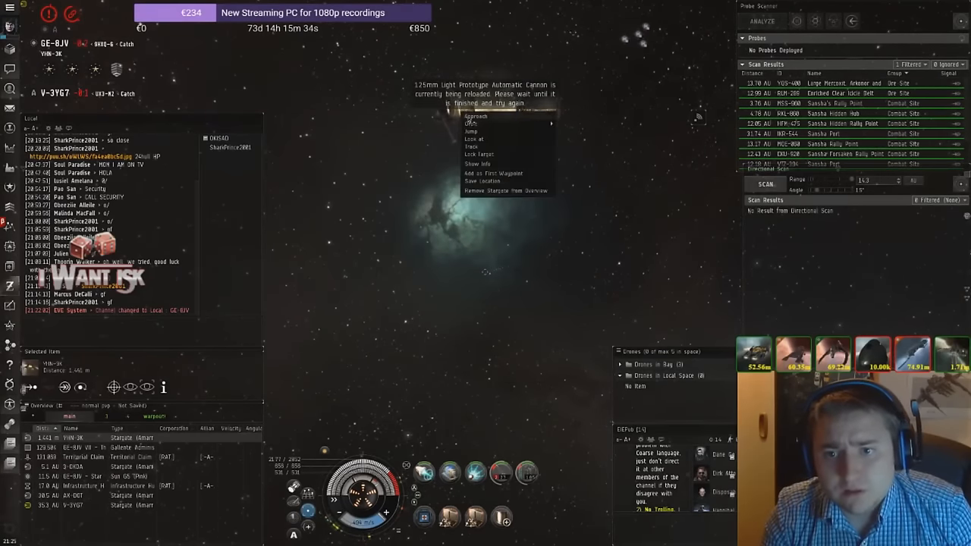
Jump the YHN-3K stargate, retrying after the aggression-timer refusal.
left_click(477, 115)
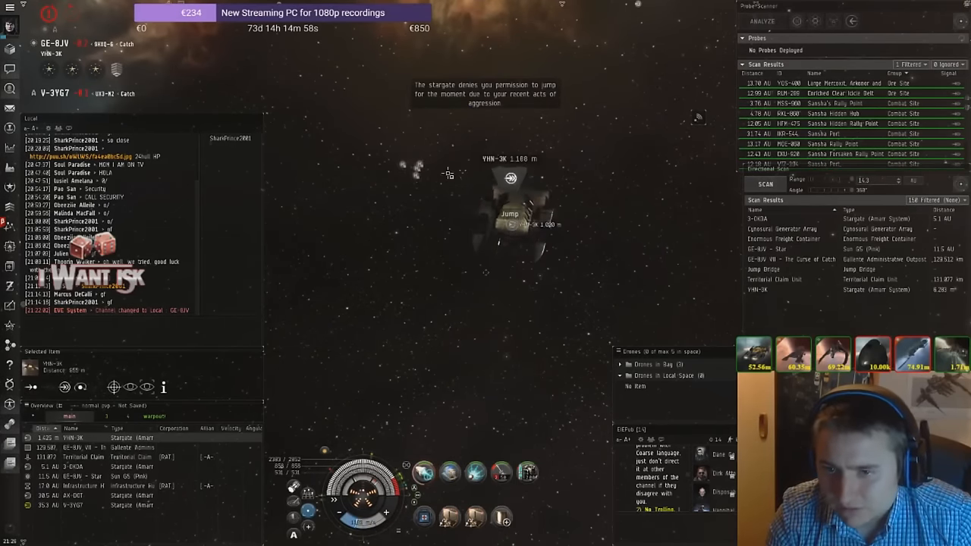
left_click(513, 216)
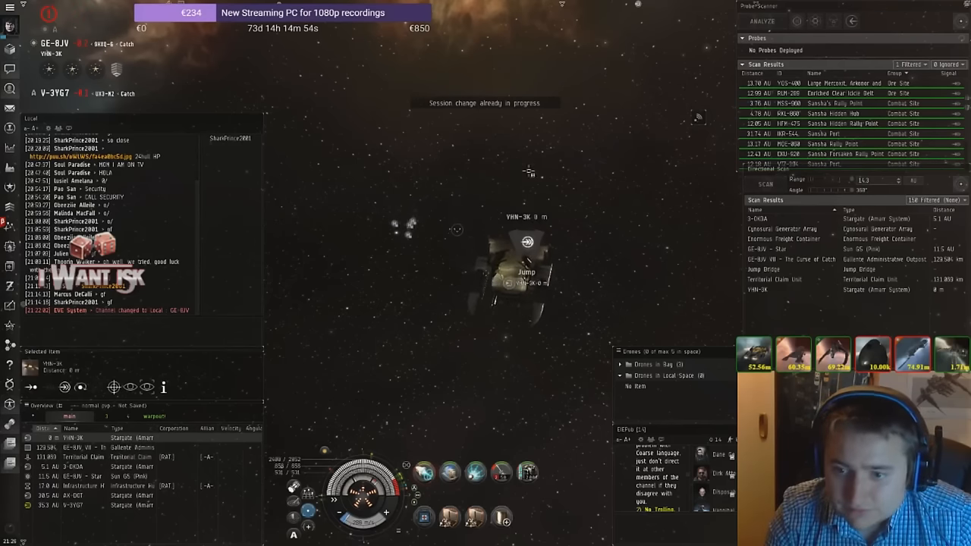
Jump through into YHN-3K and engage the Talwar destroyer with scrambler, web and autocannons.
left_click(526, 272)
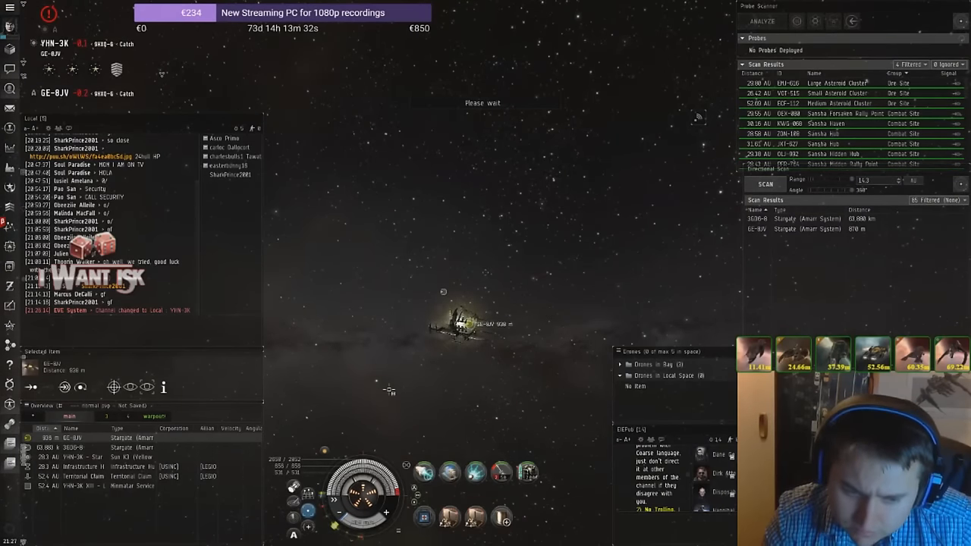
left_click(765, 183)
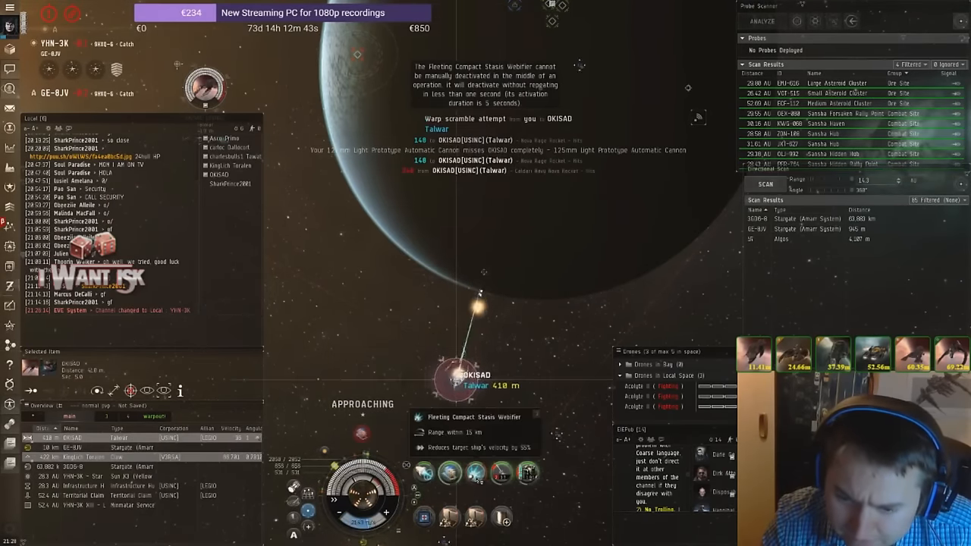
Jump through the stargate from the overview, leaving the Talwar fight behind.
right_click(205, 85)
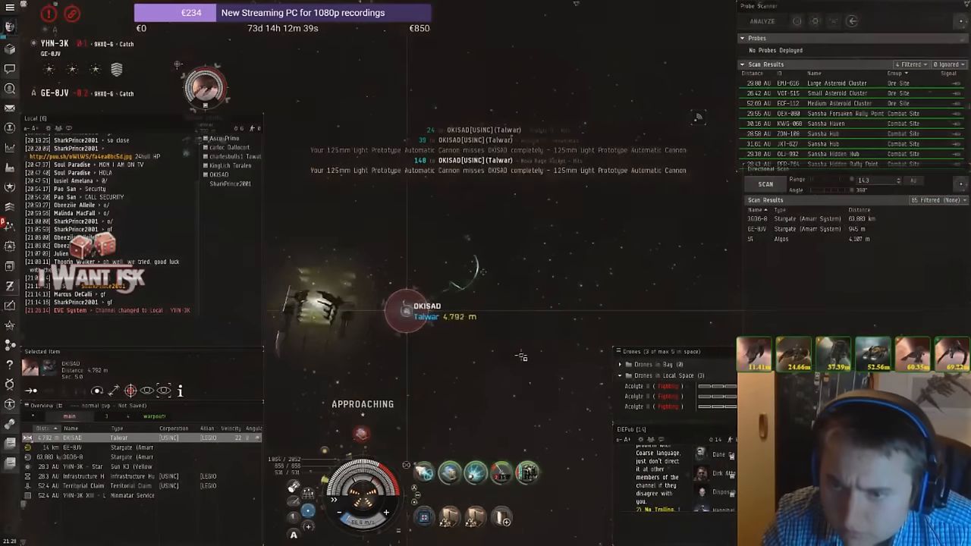
right_click(428, 254)
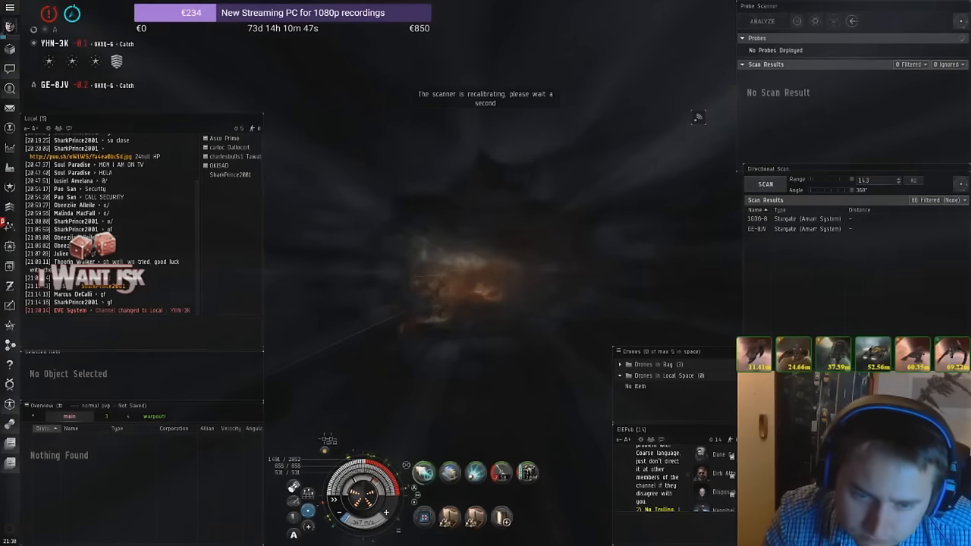
Run a directional scan after arriving in GE-8JV to list nearby stargates and structures.
left_click(764, 184)
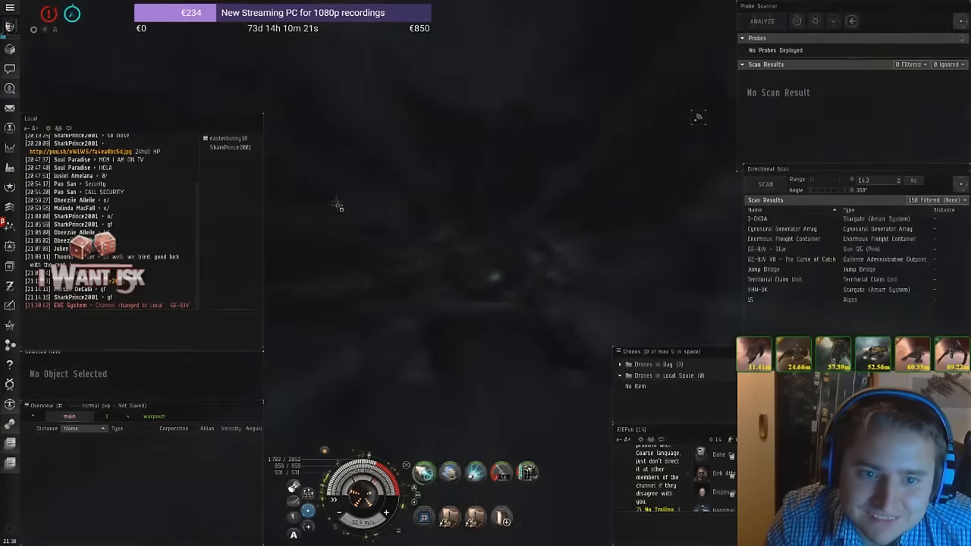
left_click(764, 185)
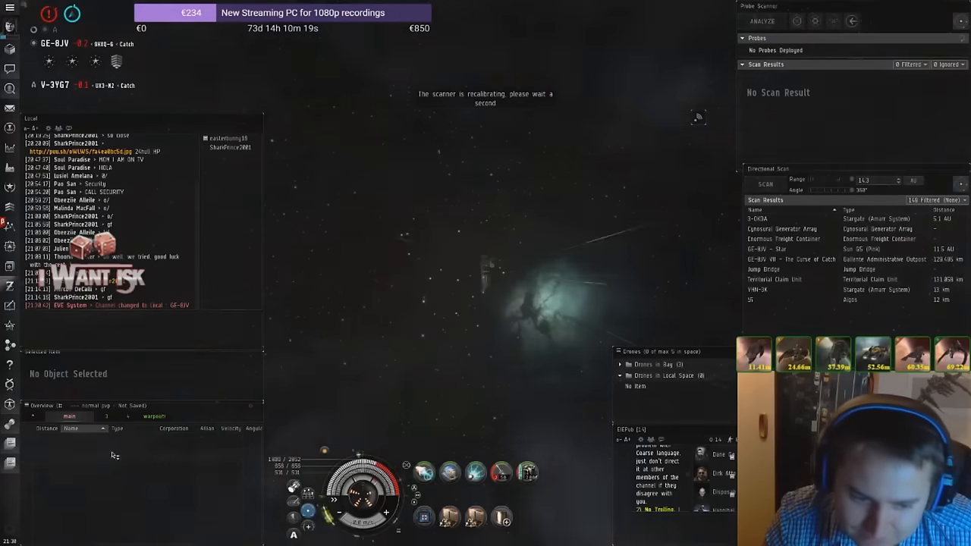